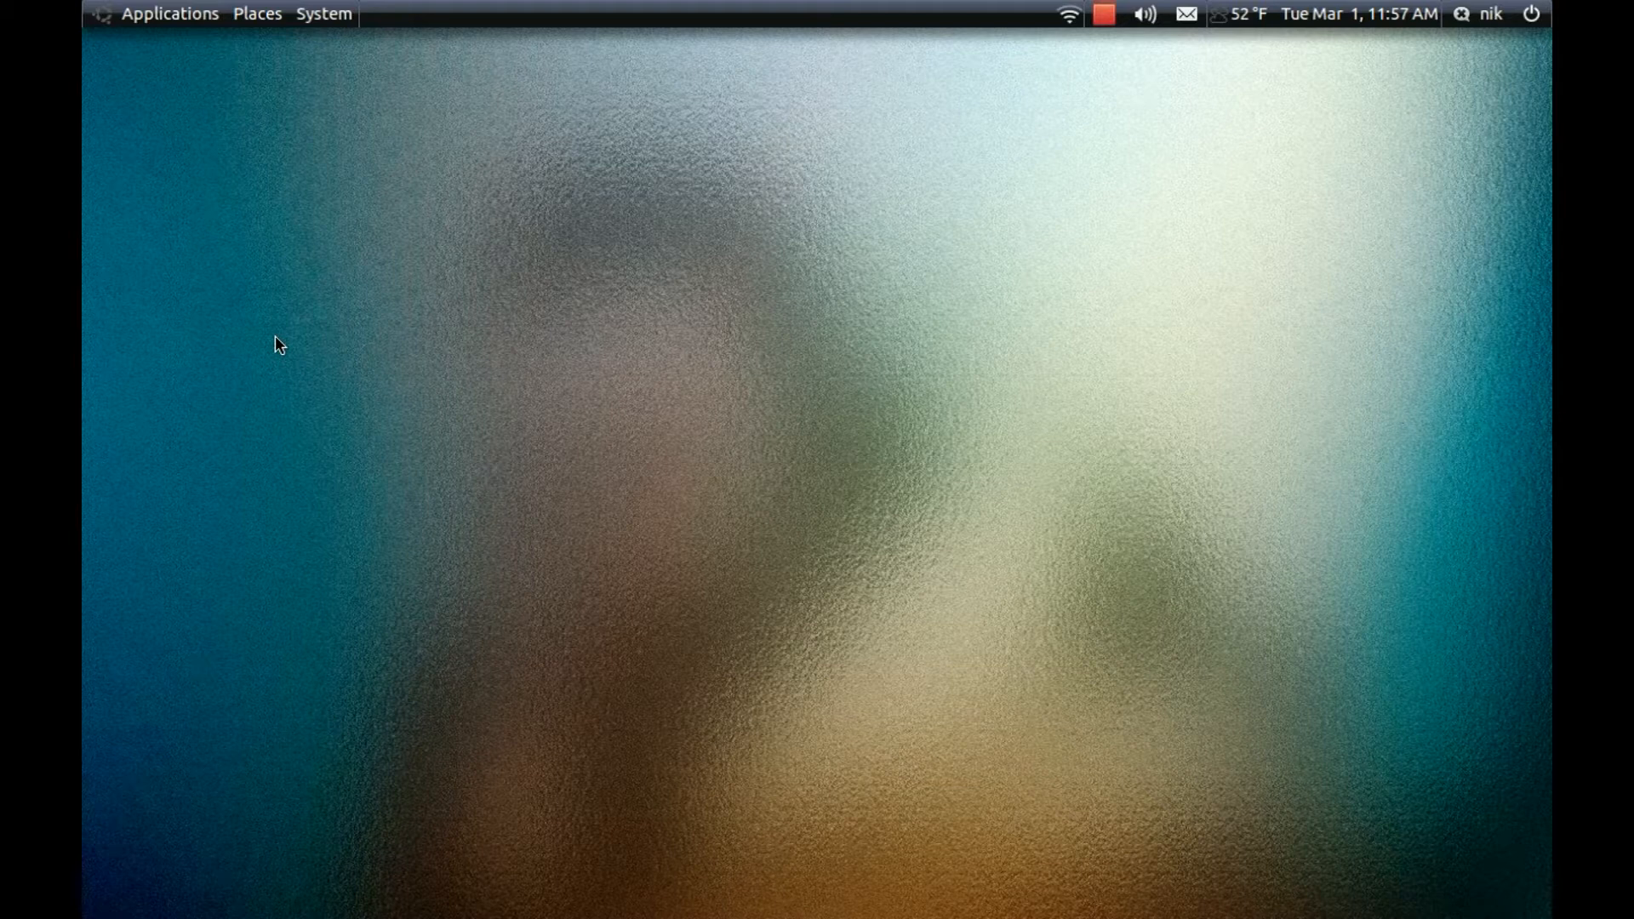
Open the System menu to reach the Administration tools, including Synaptic Package Manager
left_click(323, 13)
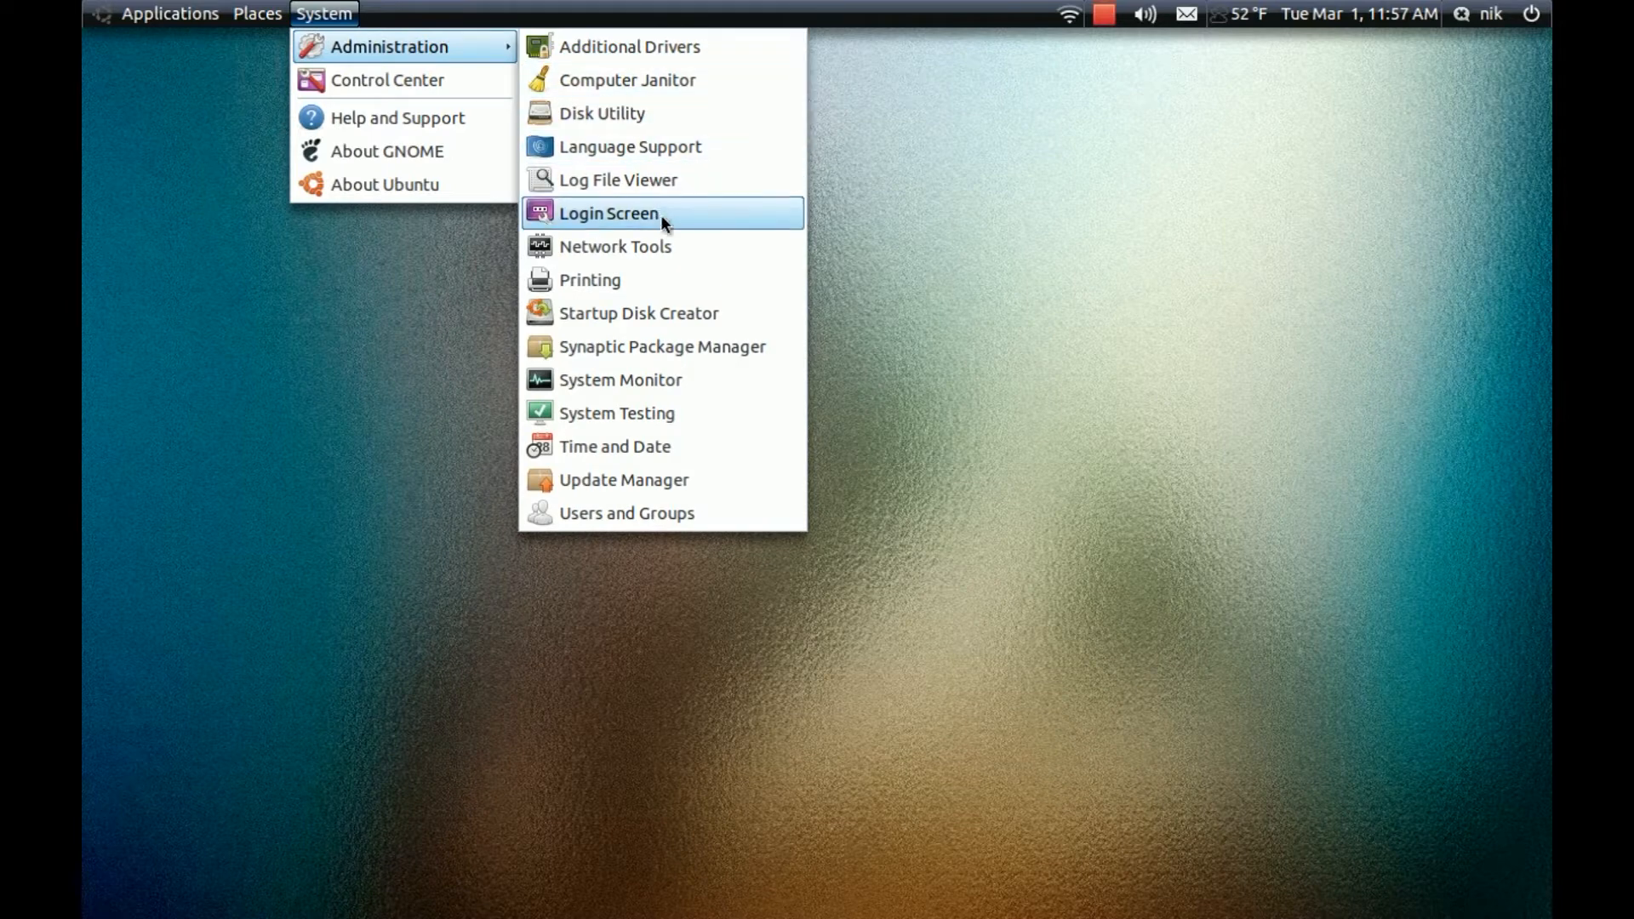
mouse_move(661, 347)
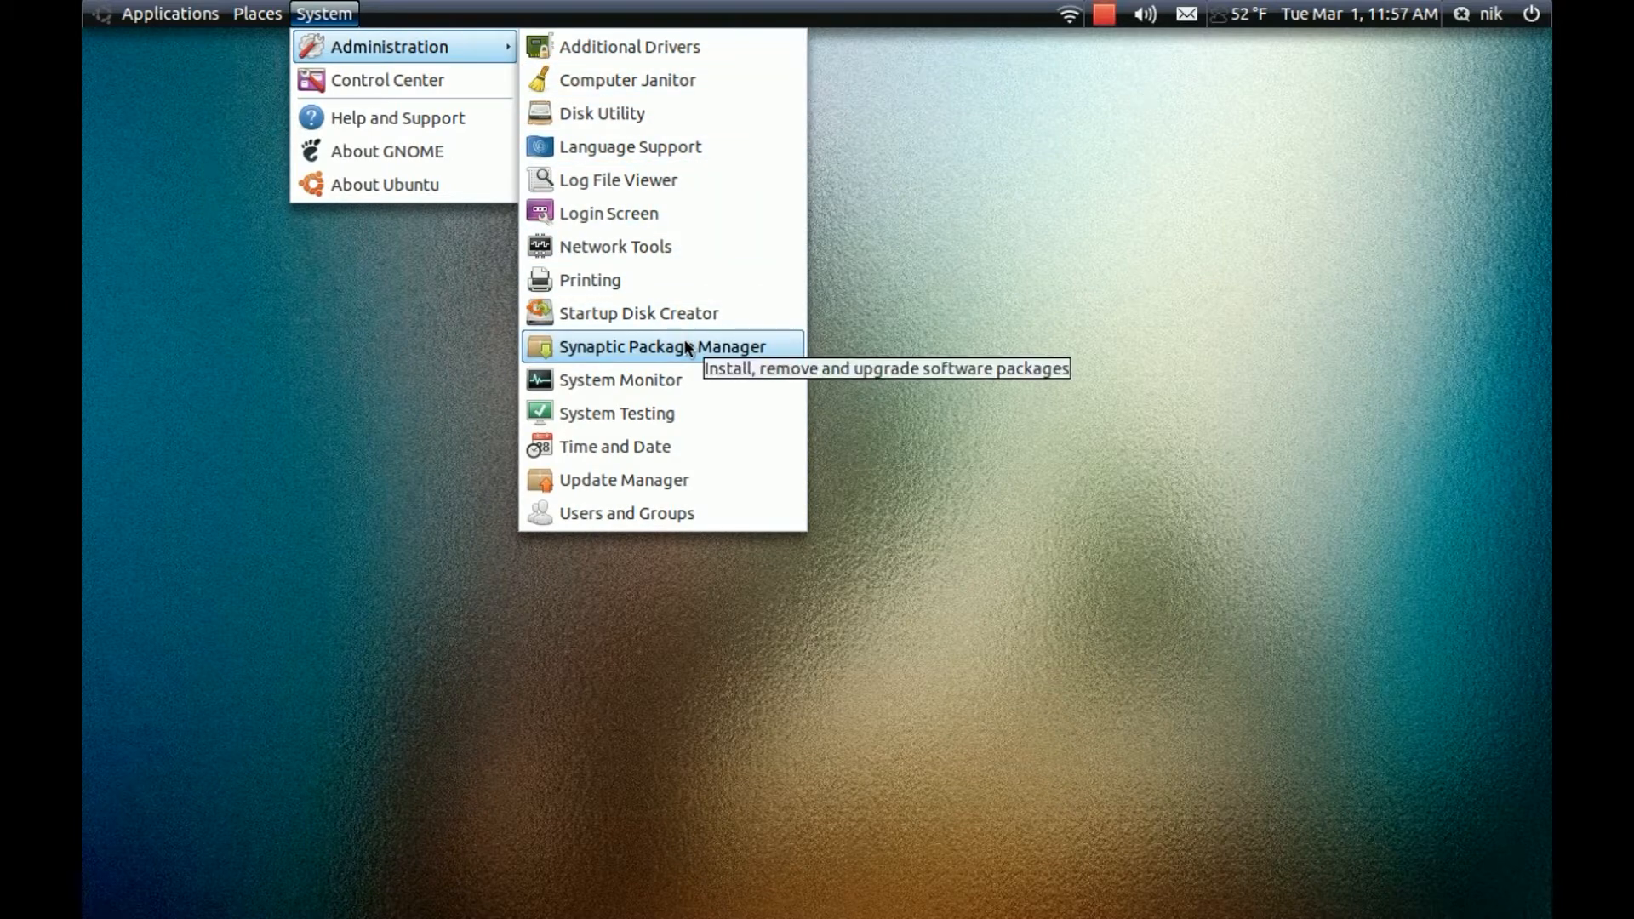
Launch Synaptic and enable both Canonical Partners repositories (binary and source) under Other Software
left_click(663, 346)
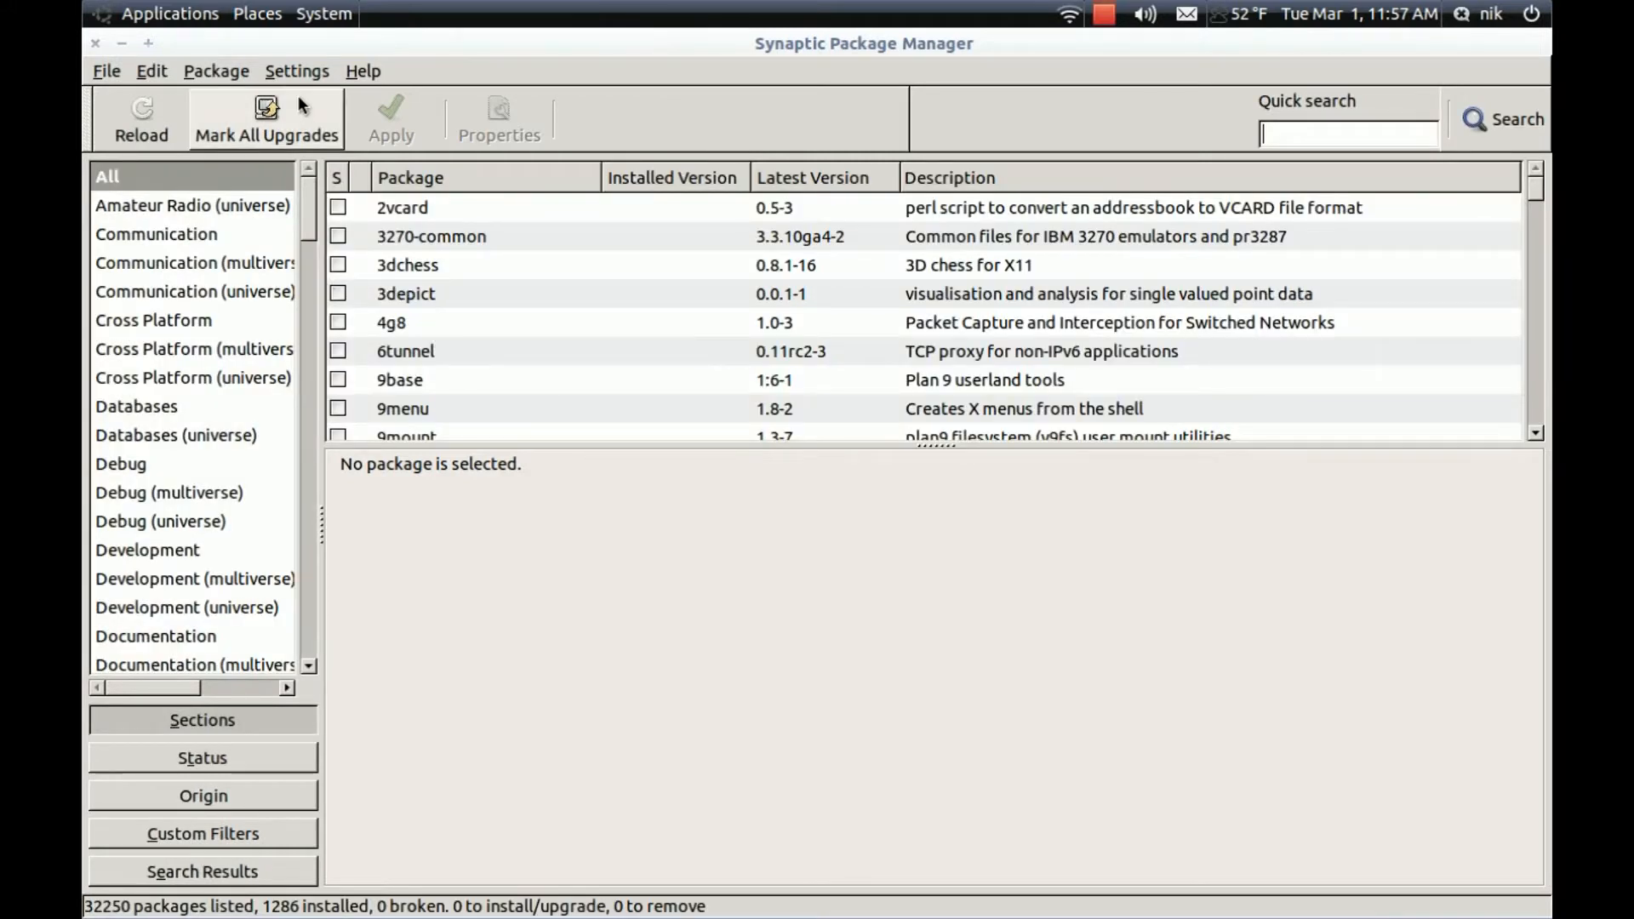
left_click(297, 70)
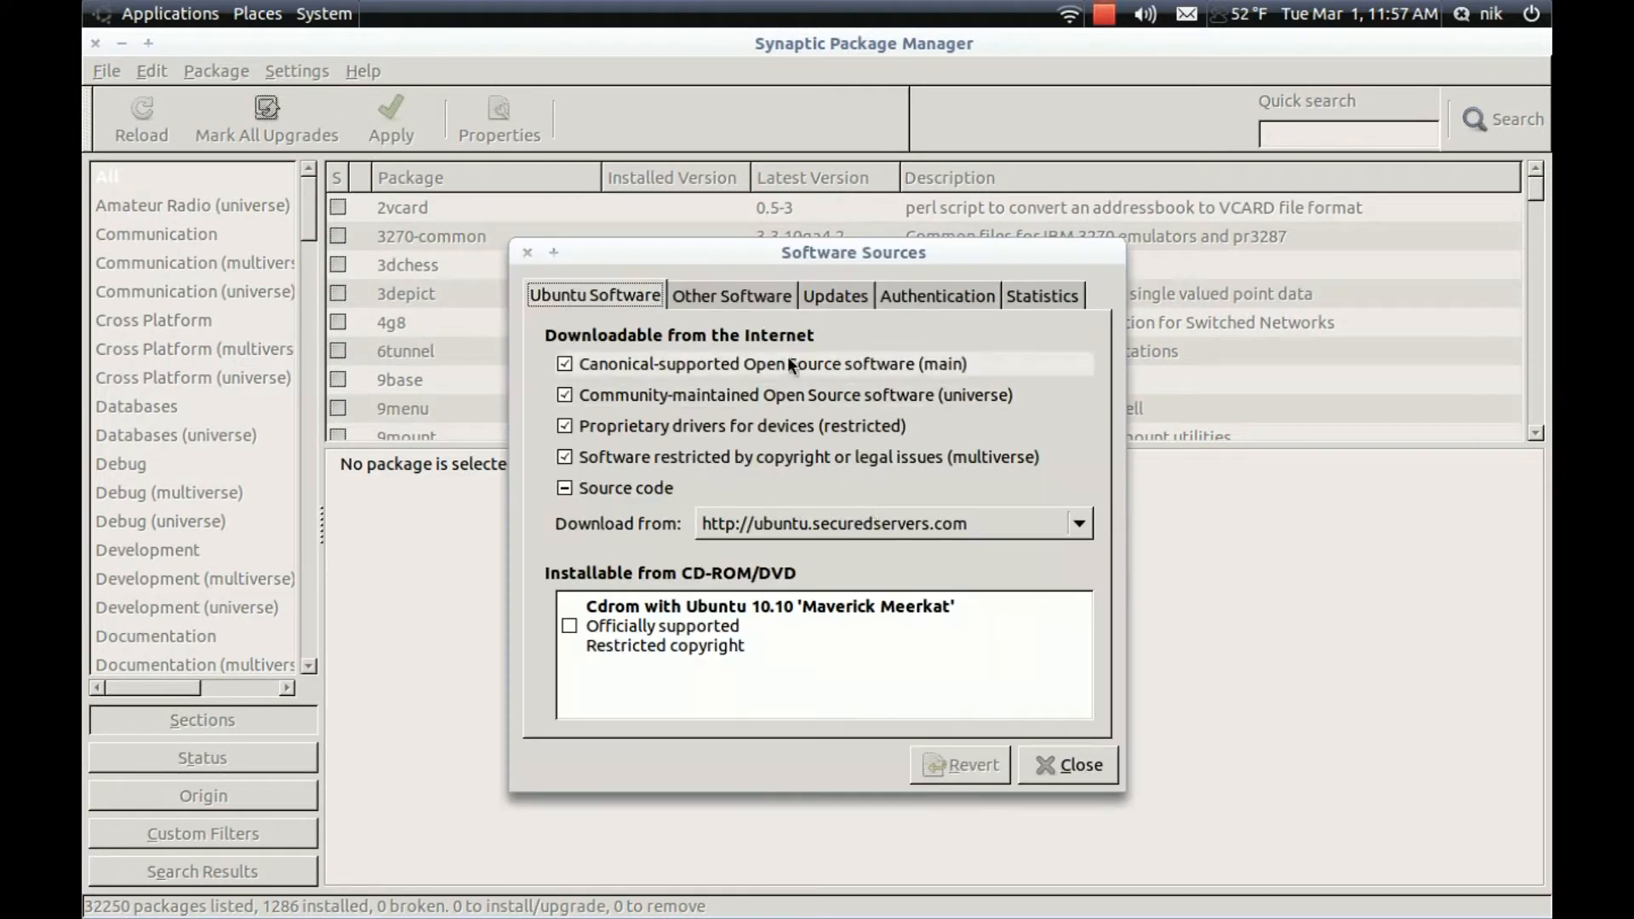
left_click(732, 296)
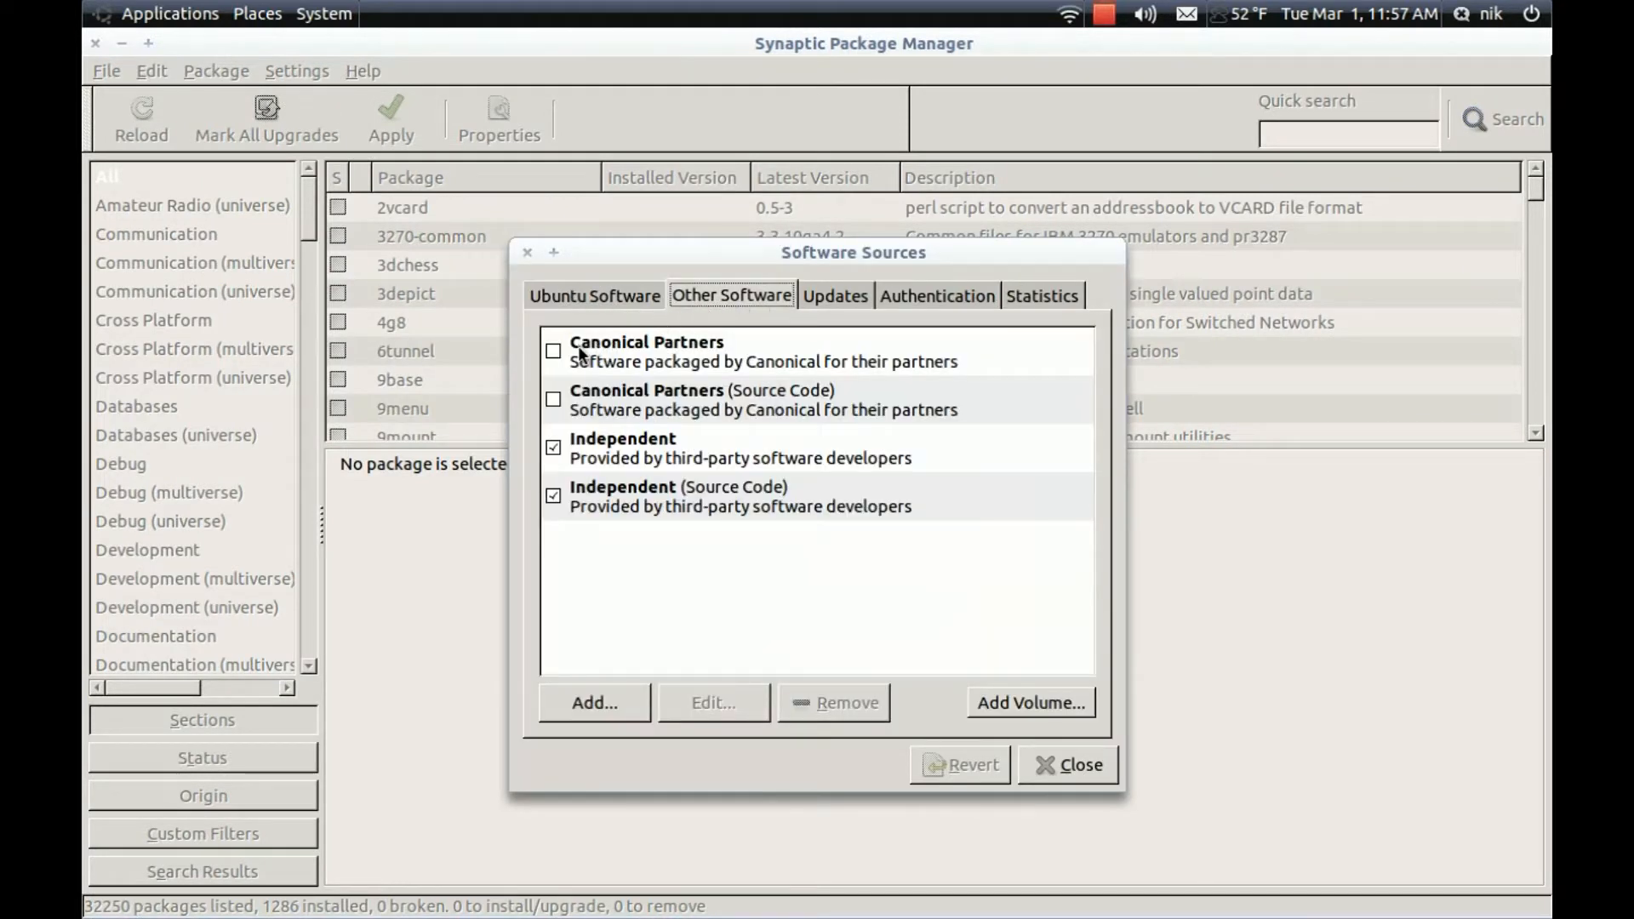
left_click(553, 352)
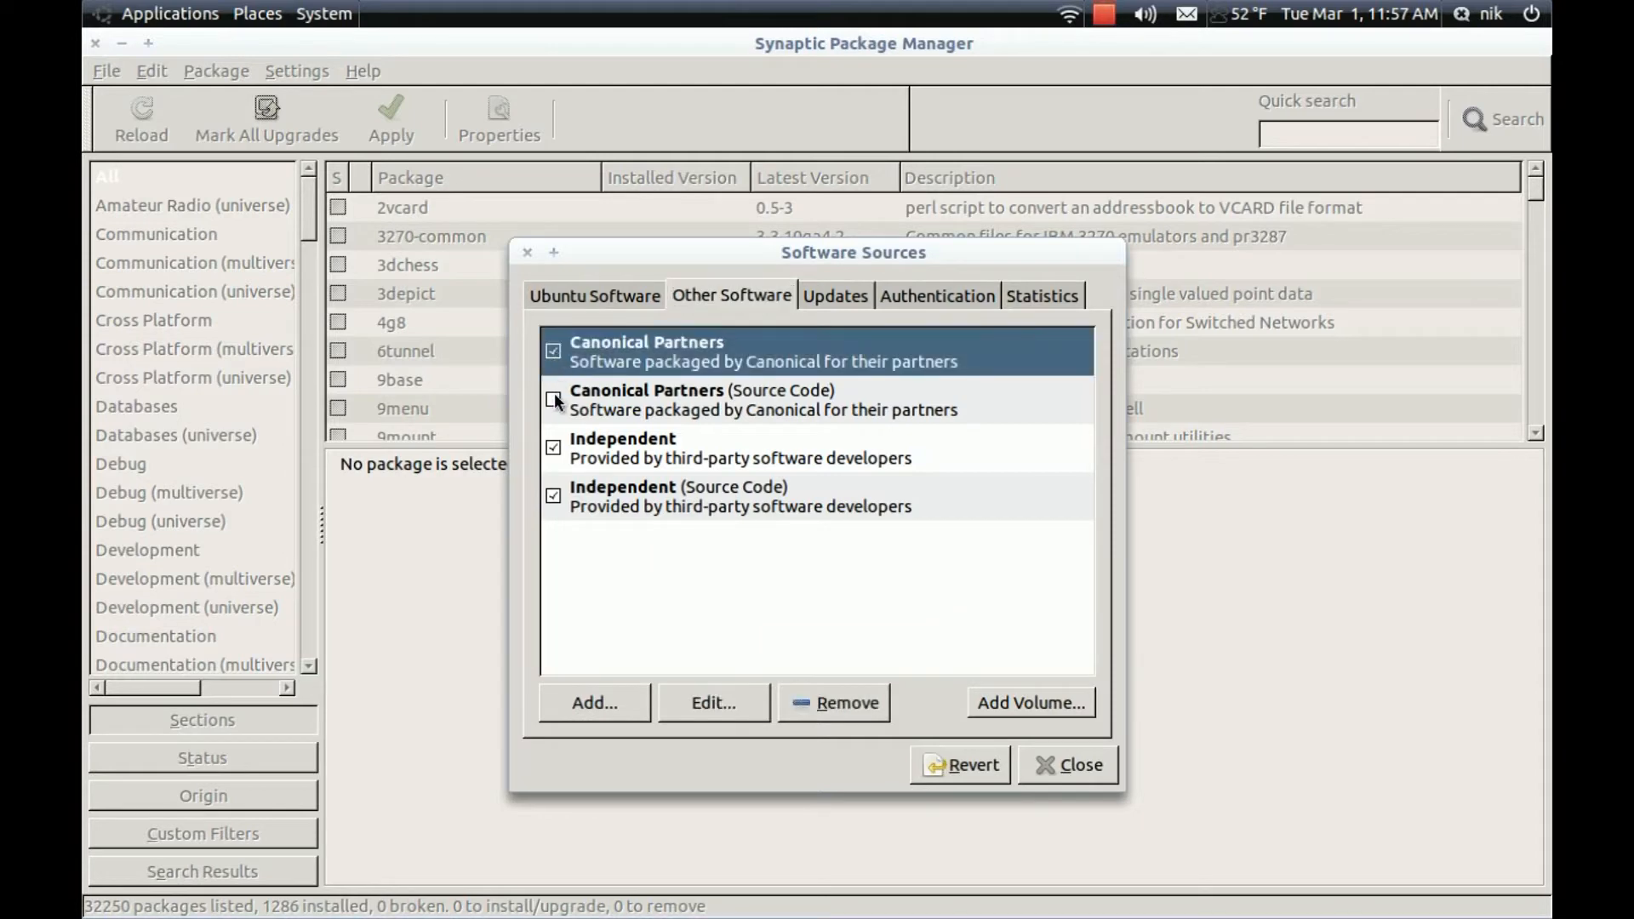
left_click(553, 400)
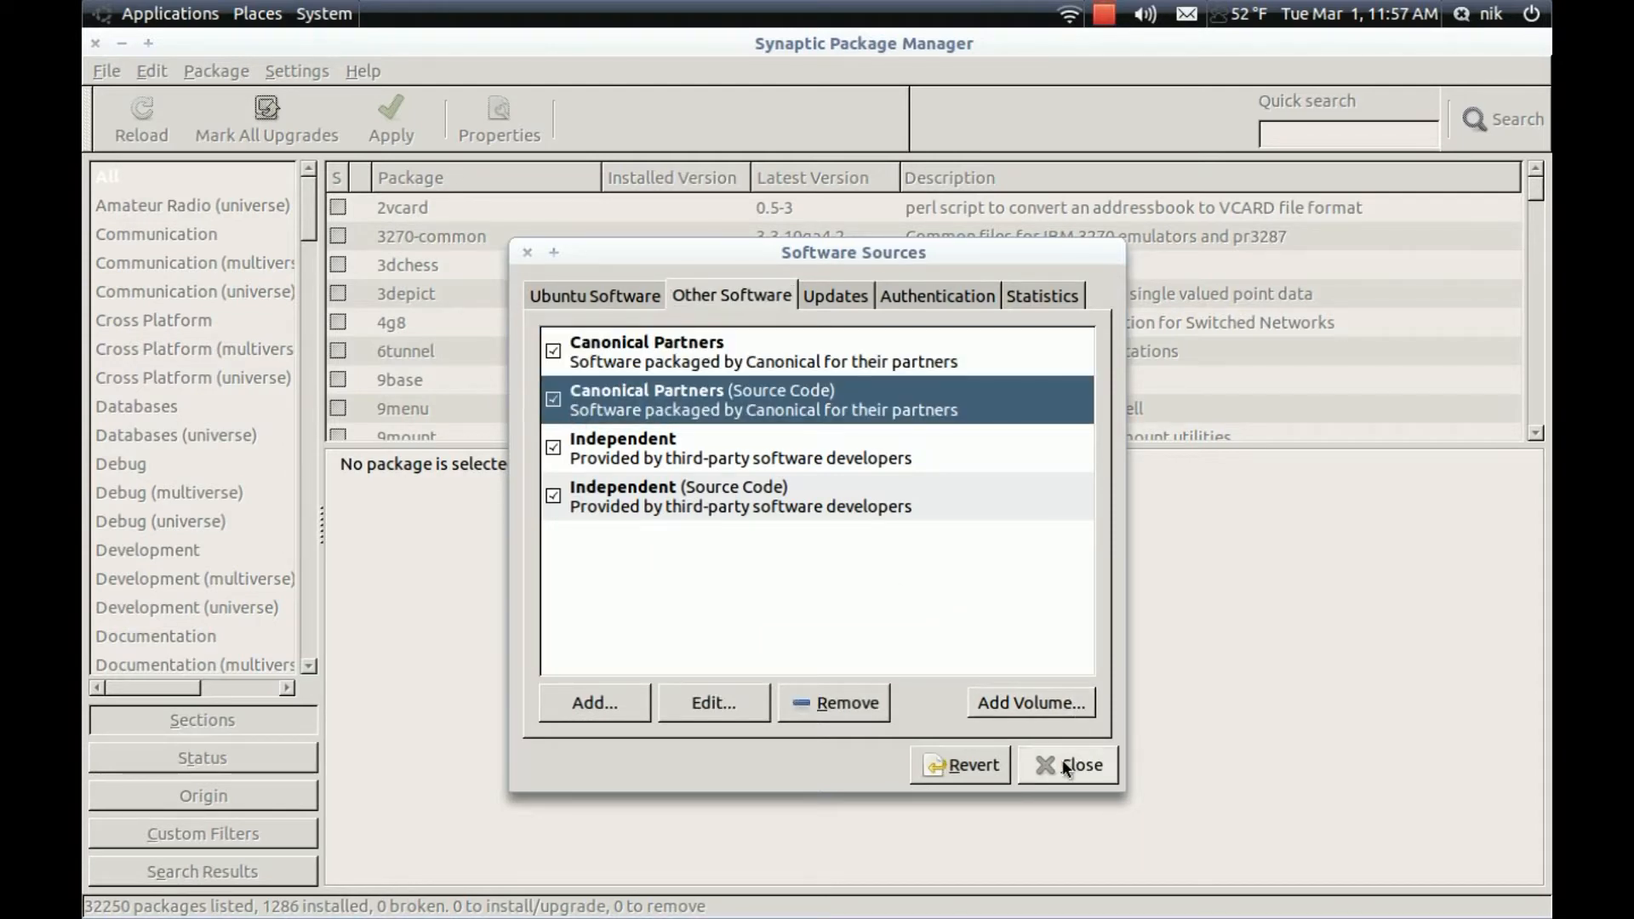
left_click(1080, 765)
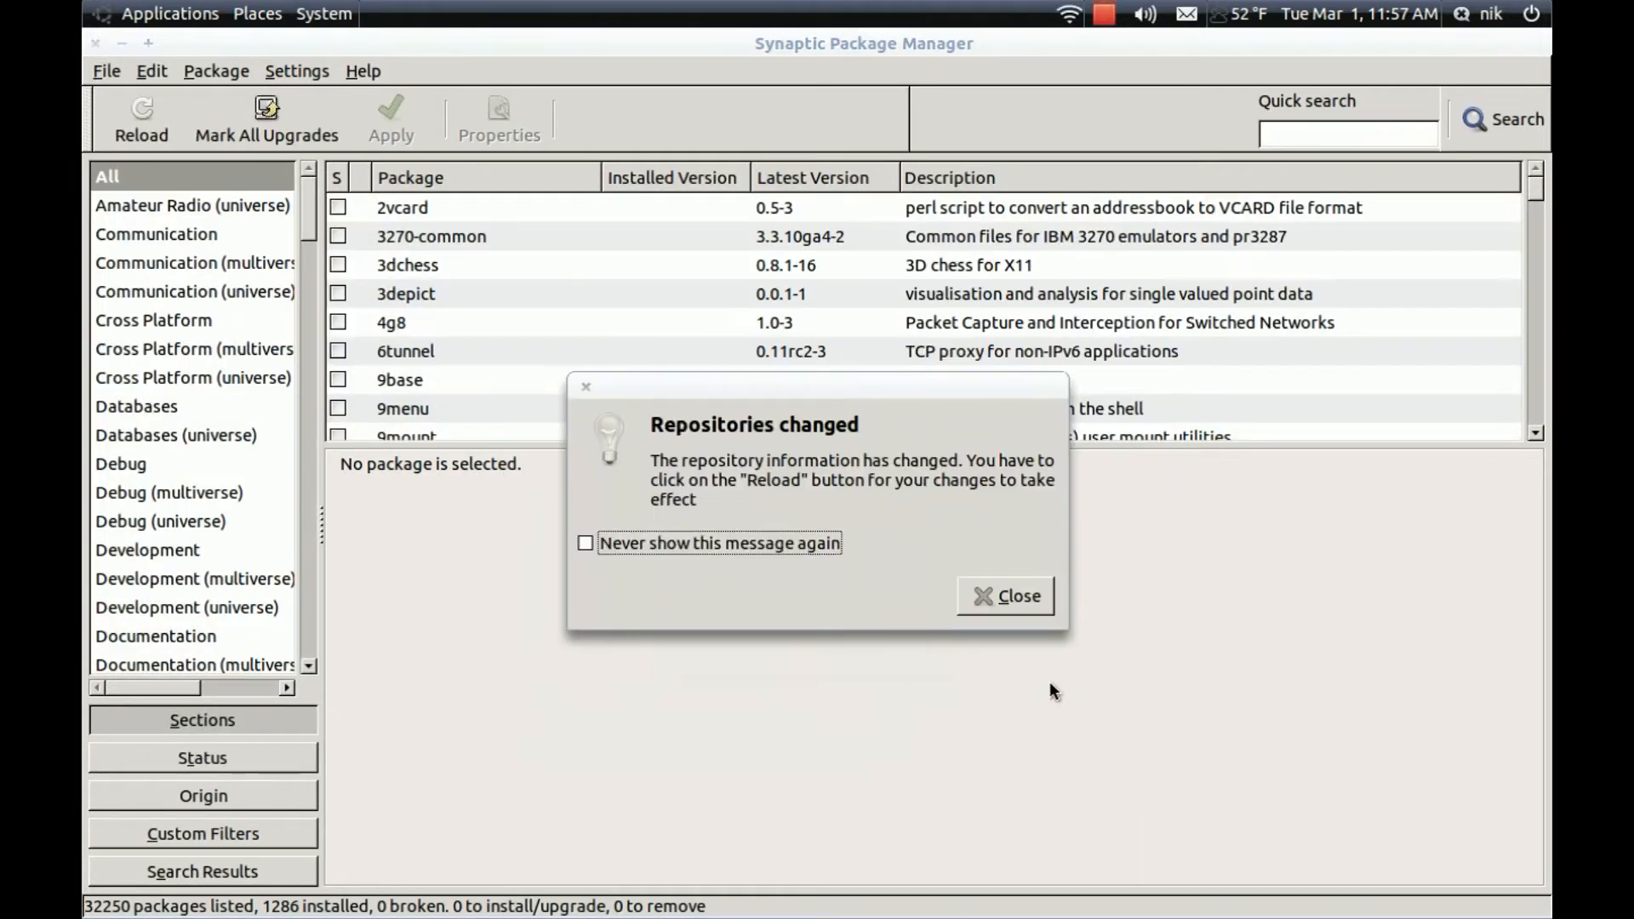
Dismiss the repositories-changed notice and reload package lists, reaching 32268 packages
left_click(1003, 595)
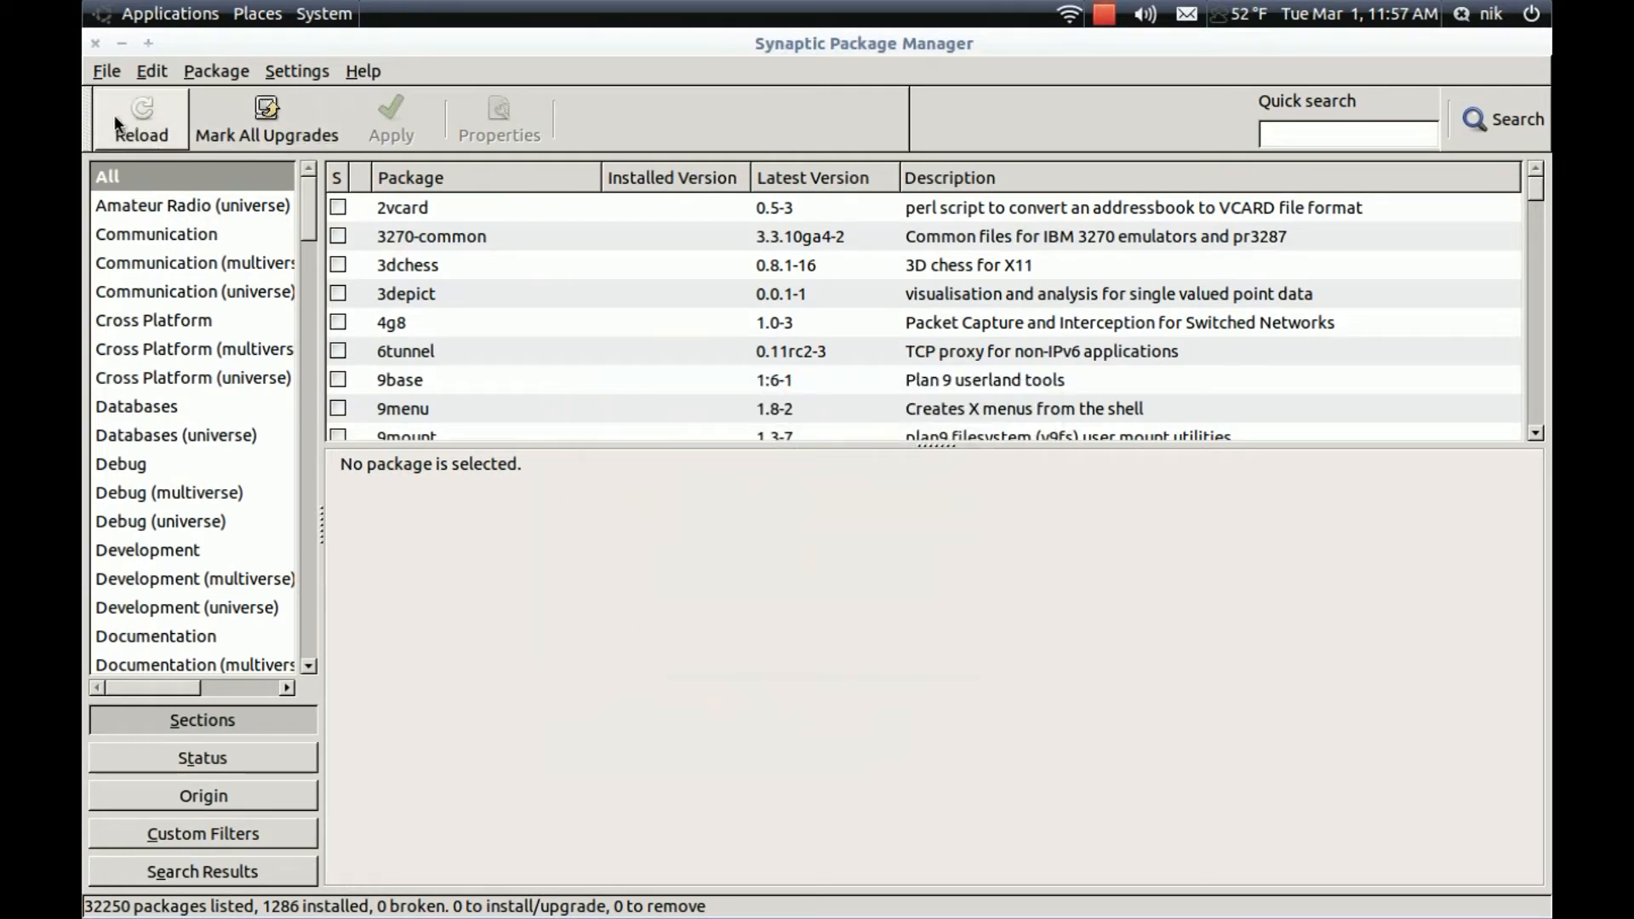
left_click(141, 117)
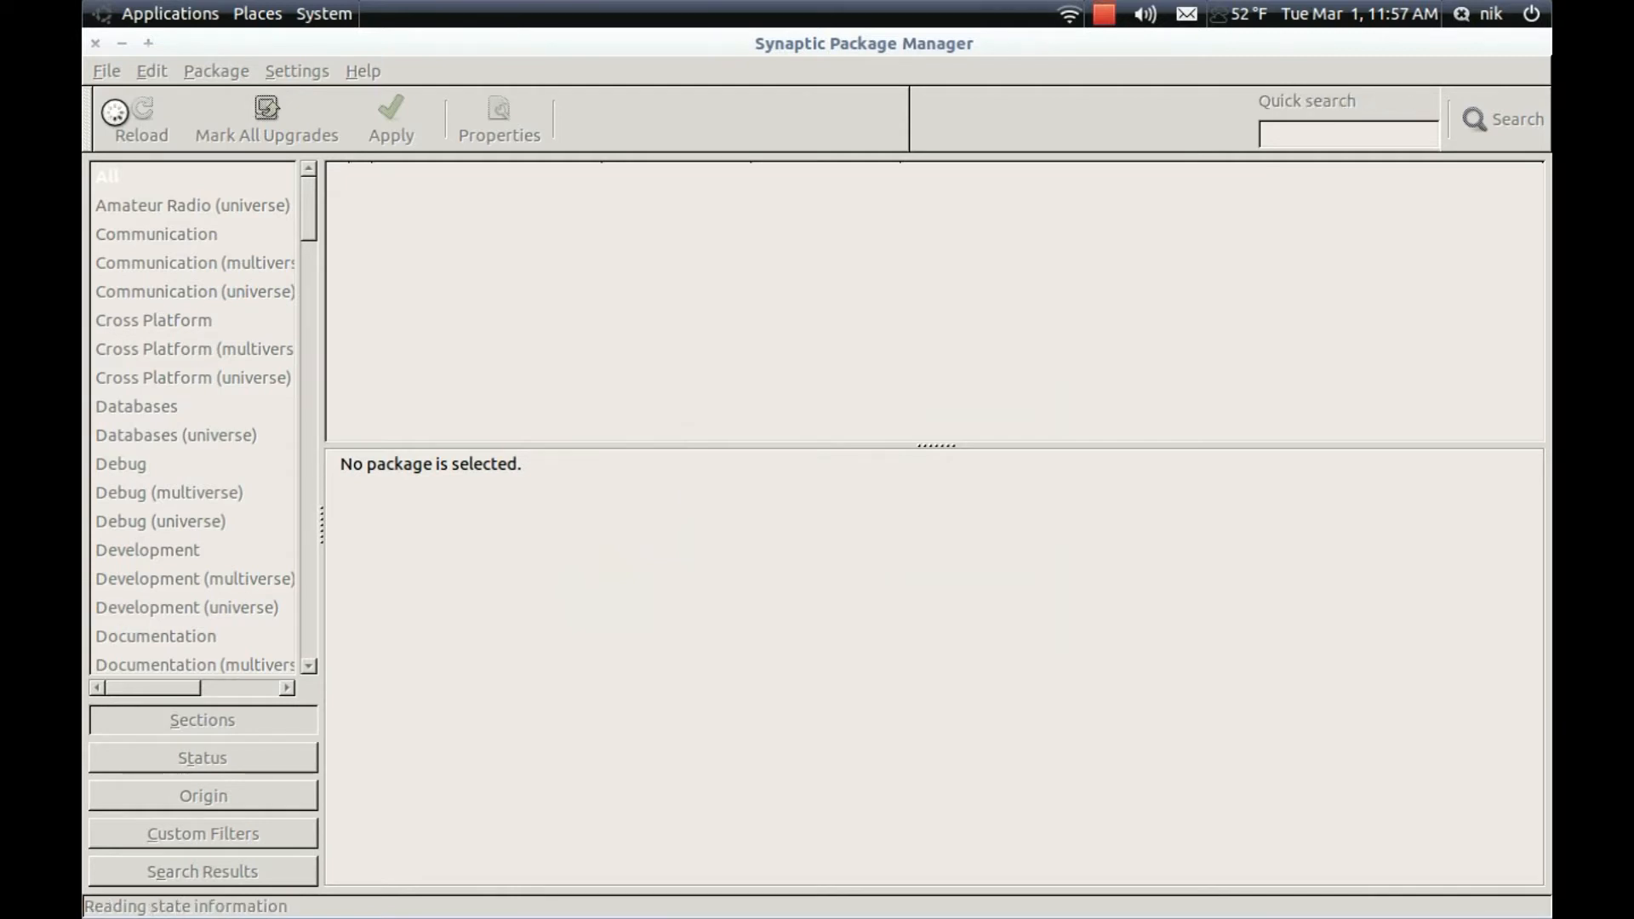
left_click(140, 119)
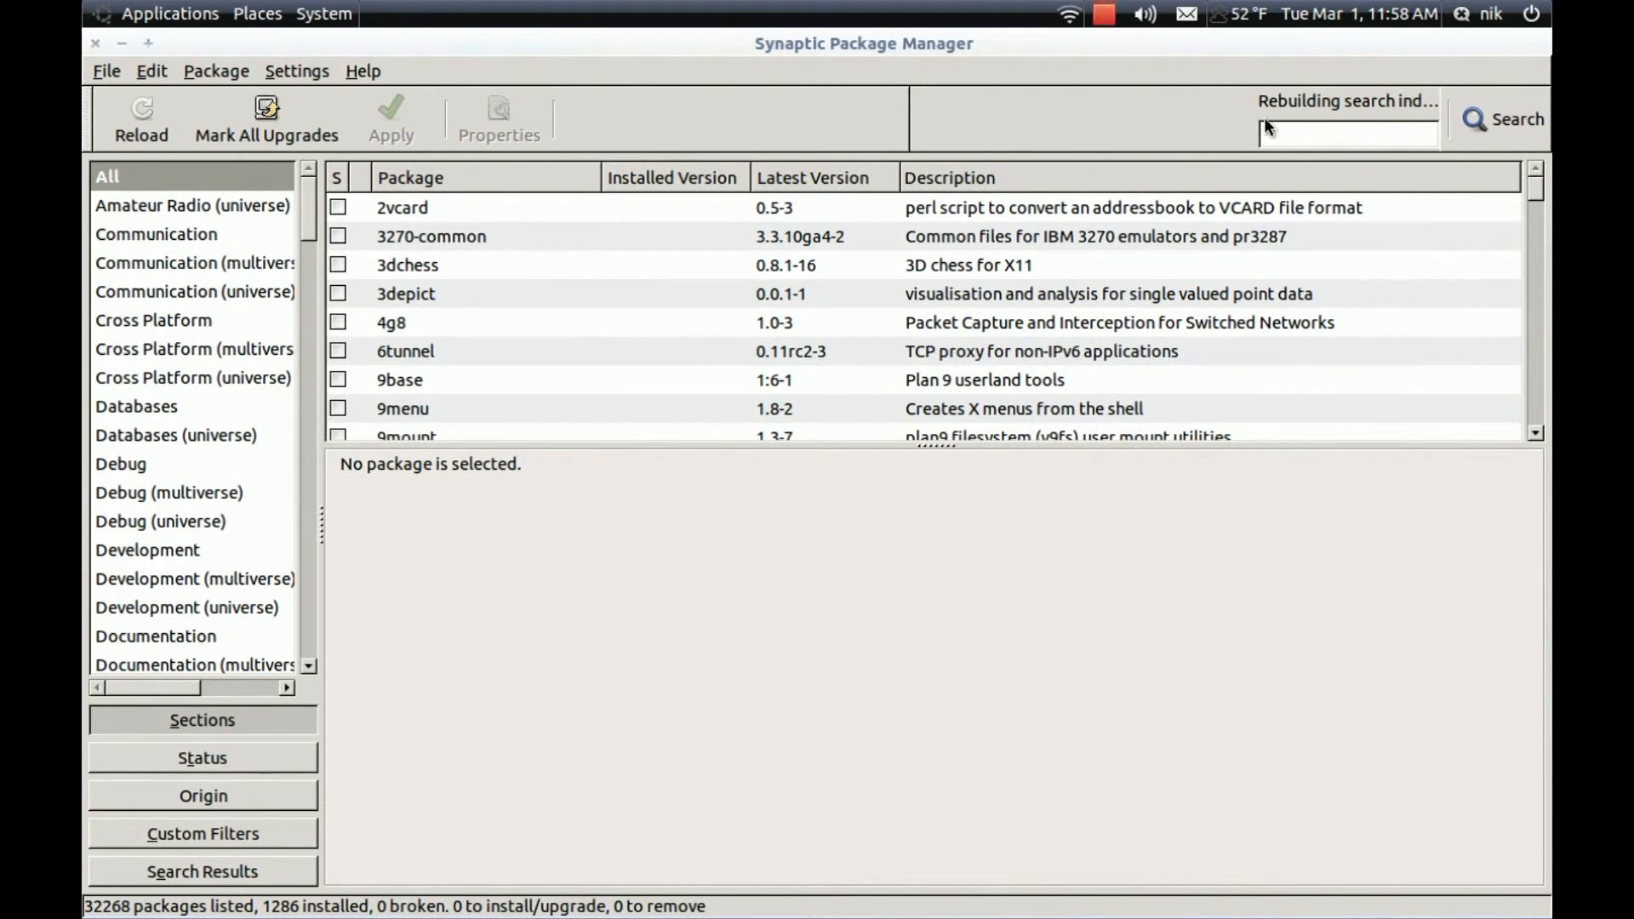
Search 'ubuntu re' and mark ubuntu-restricted-extras plus dependencies (81 packages, 210 MB)
type("ubuntu r")
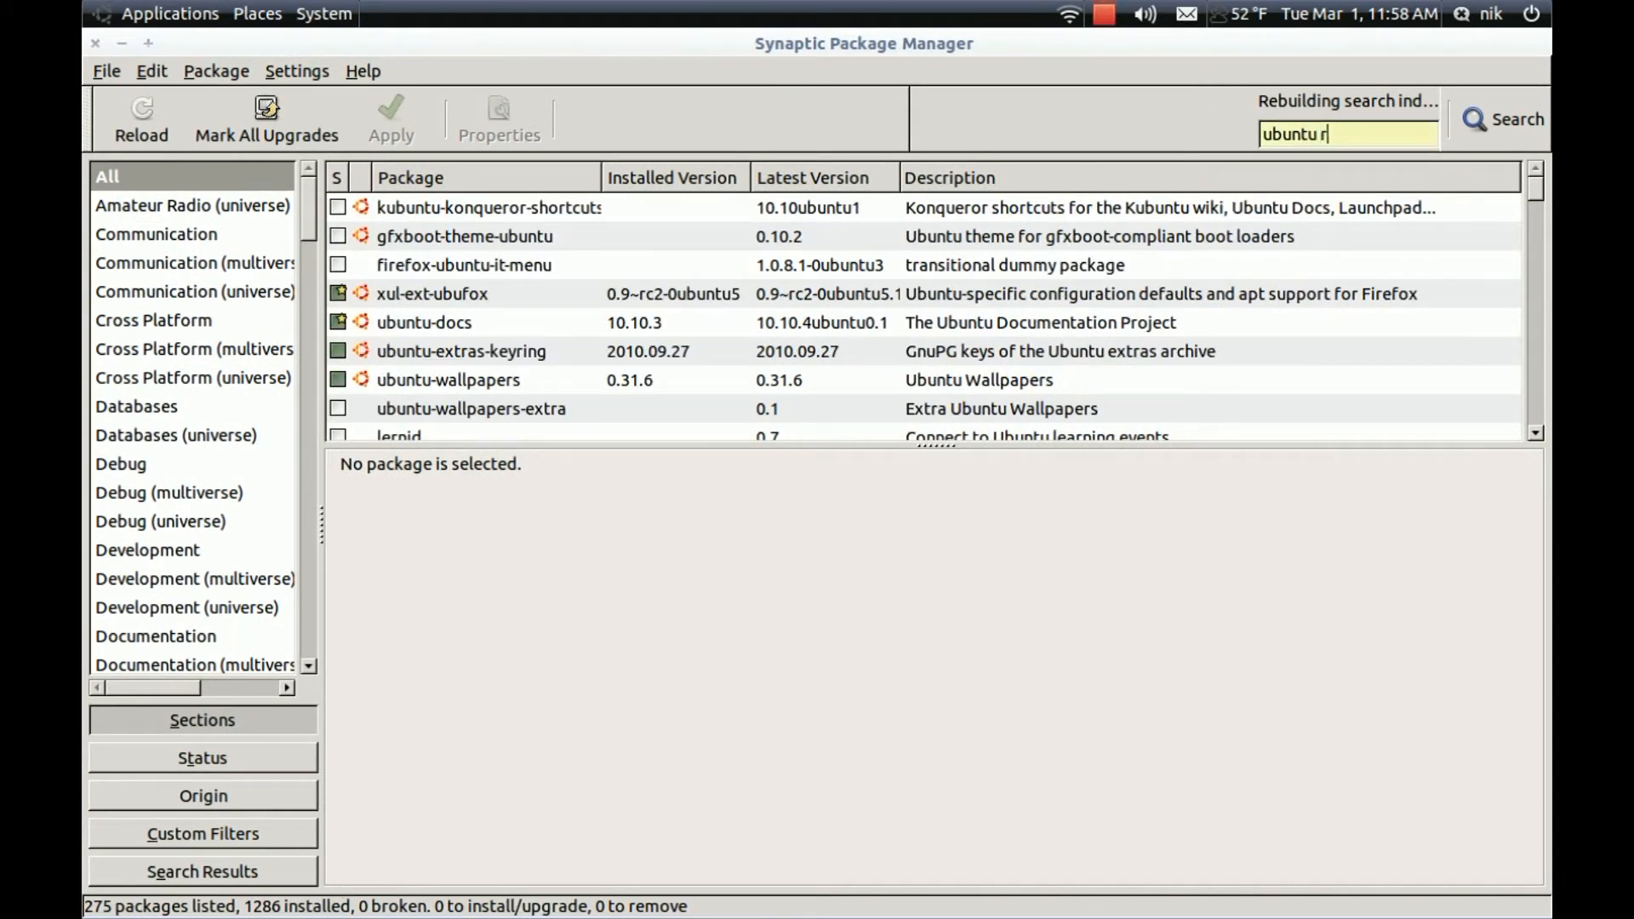
type("e")
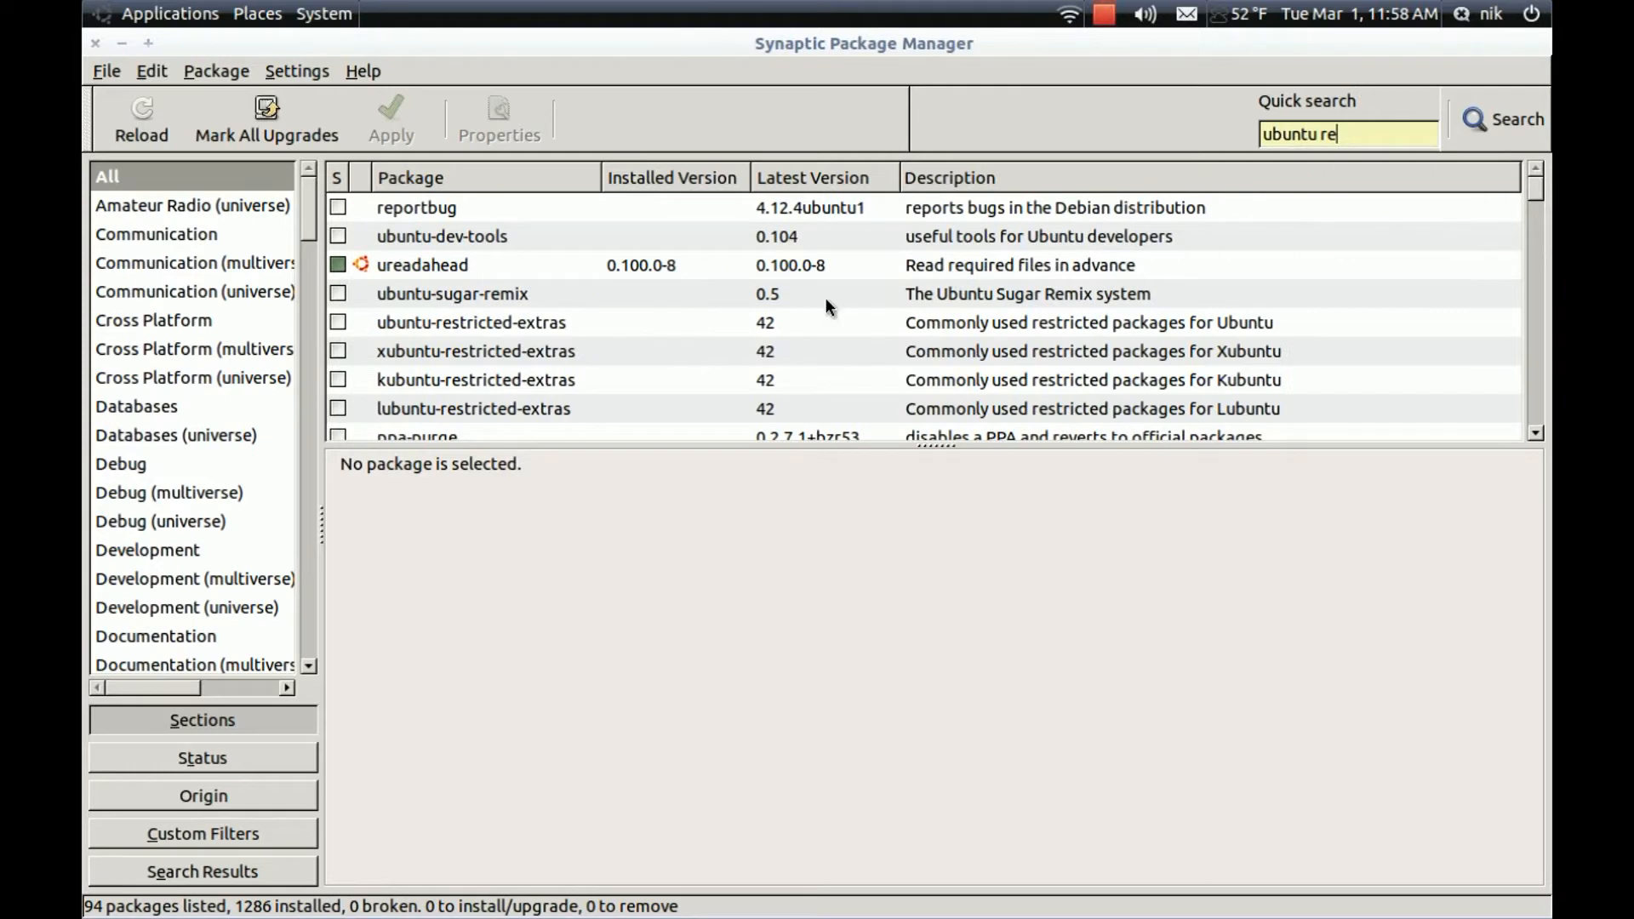
left_click(471, 321)
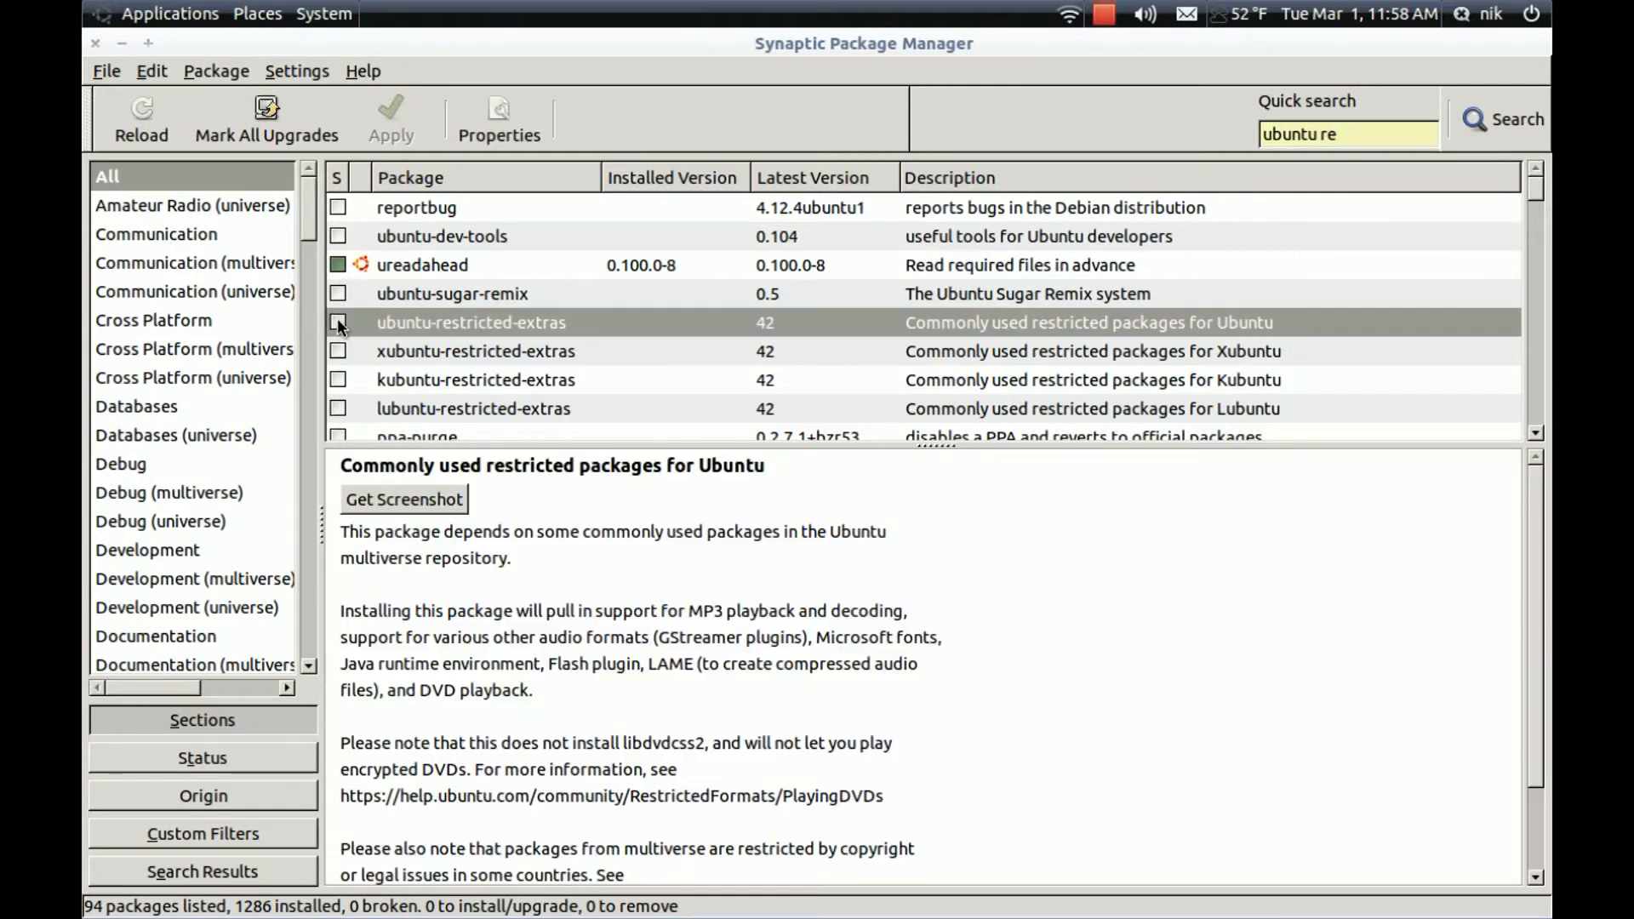
left_click(338, 321)
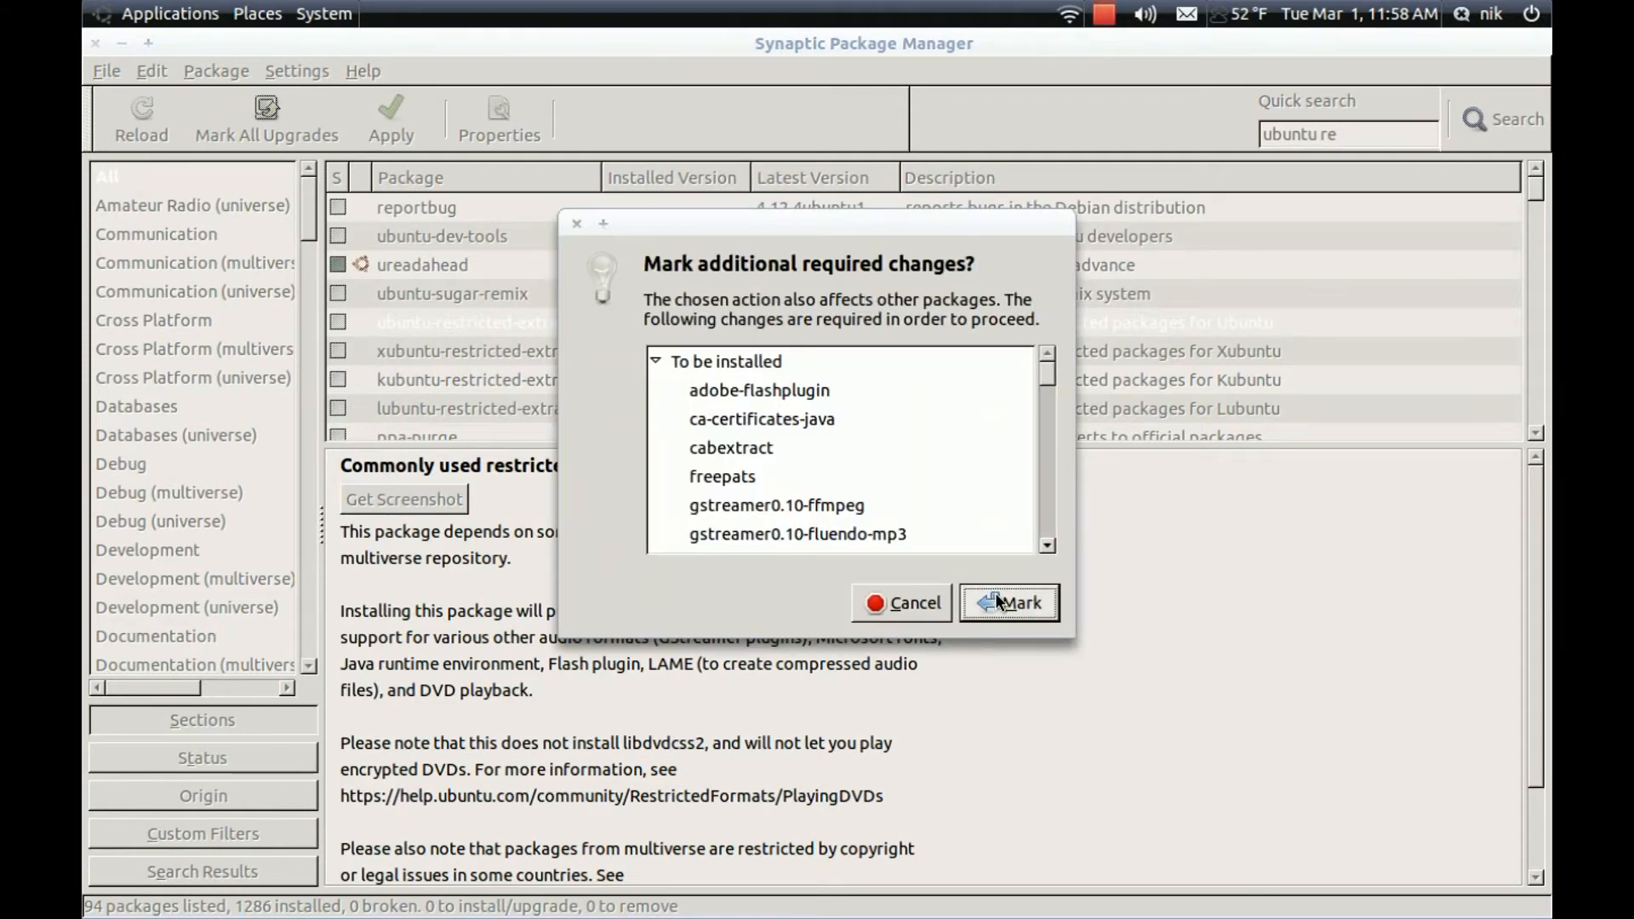
left_click(1007, 603)
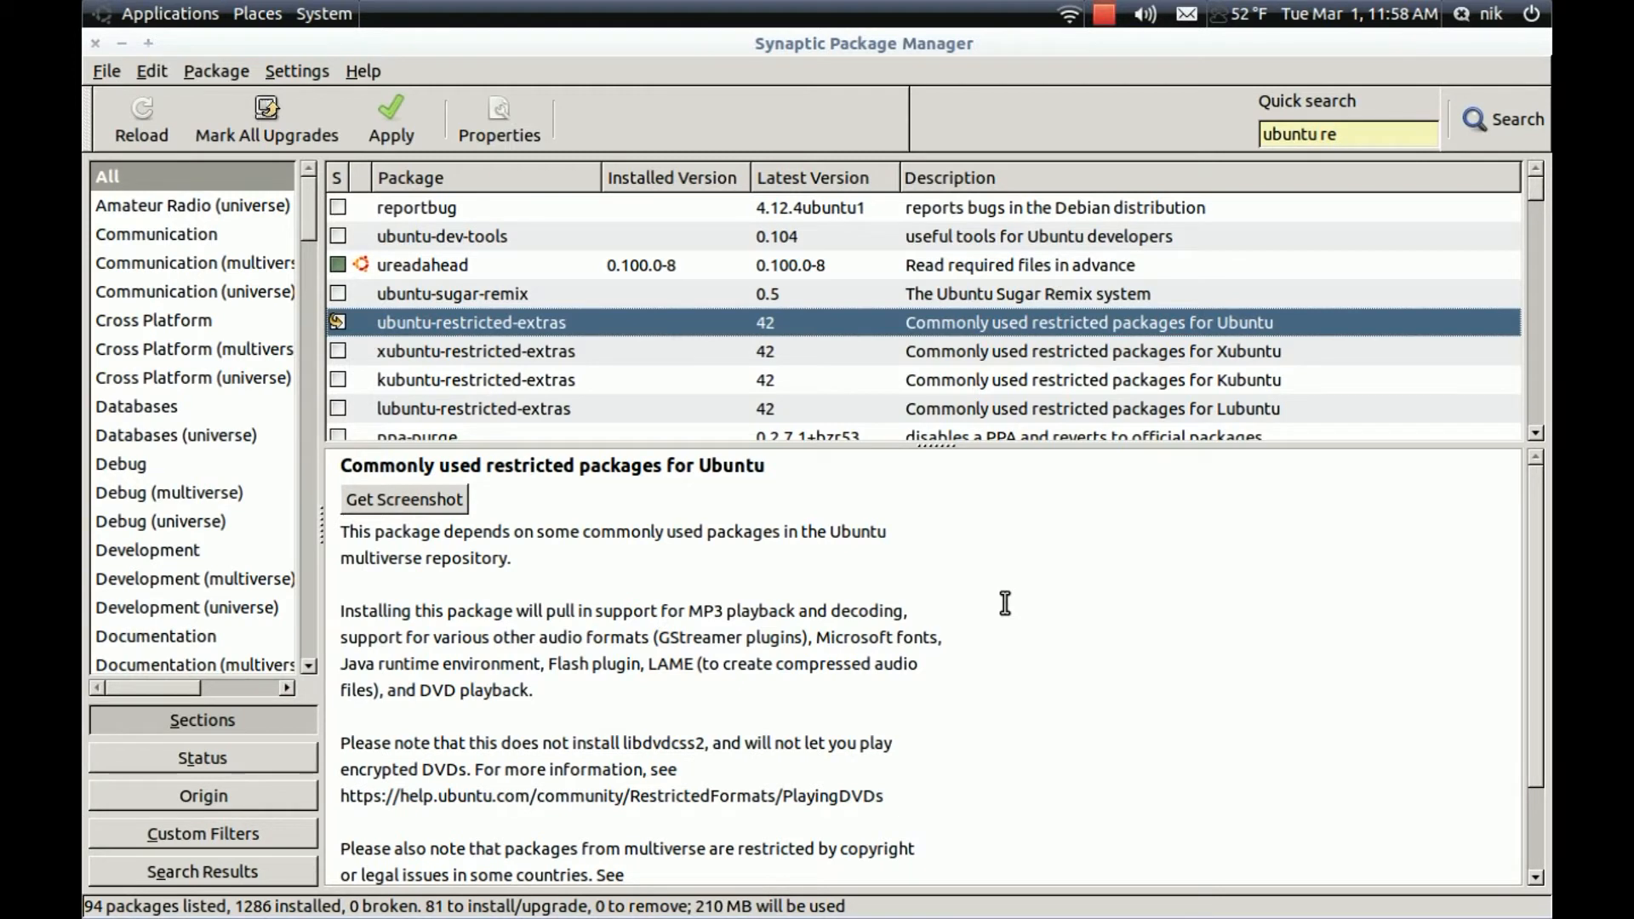
mouse_move(1150, 539)
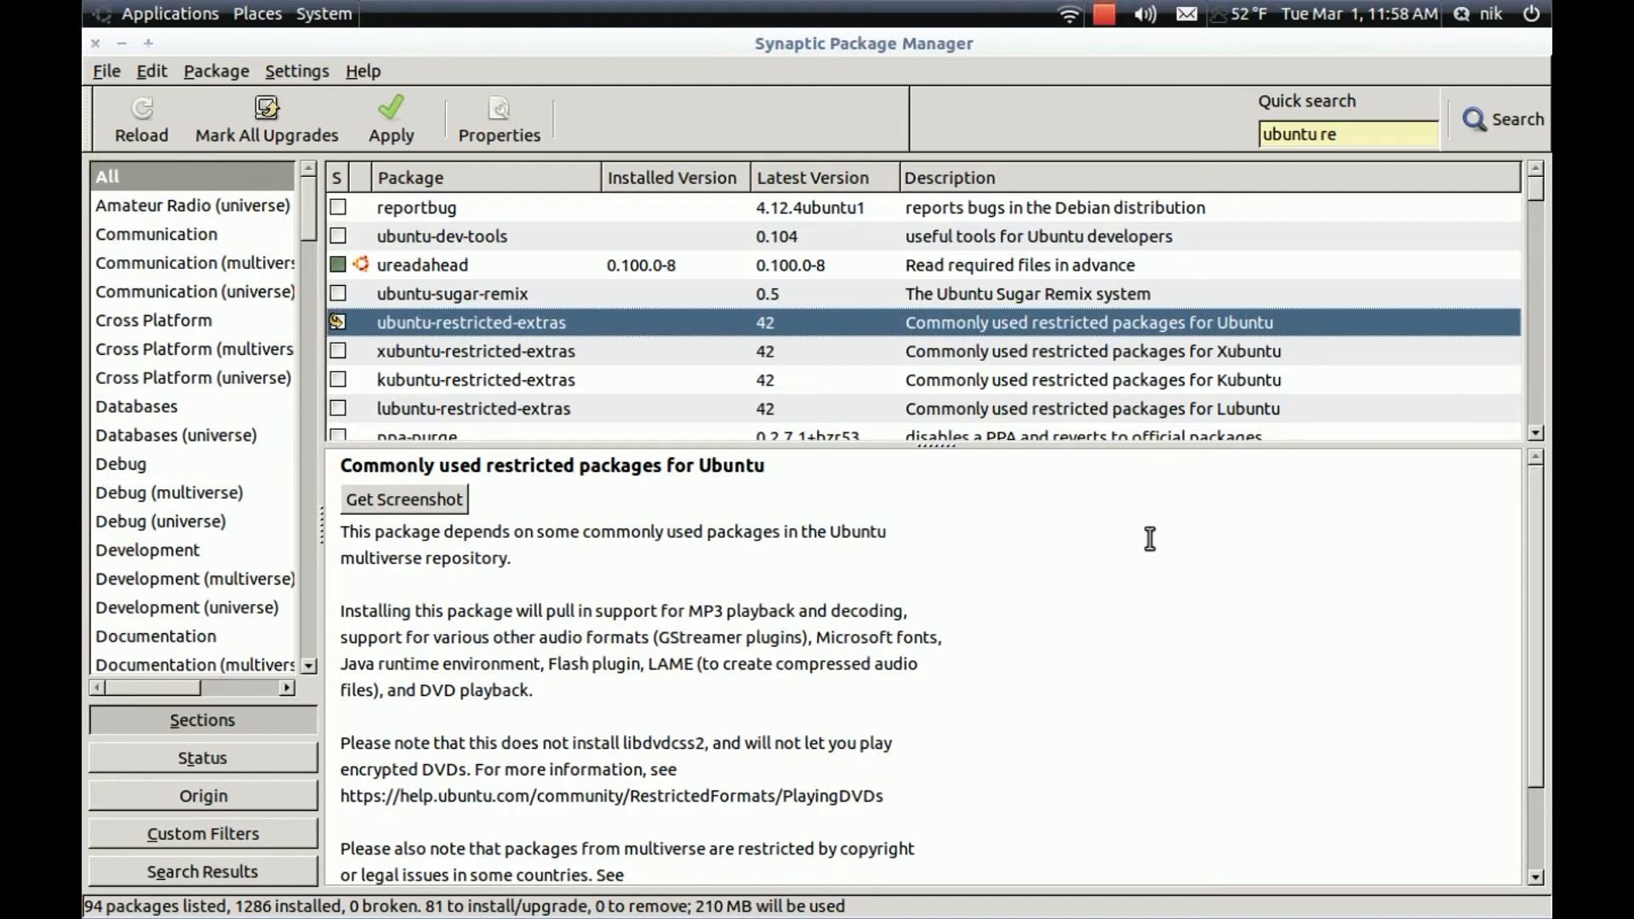
mouse_move(1301, 404)
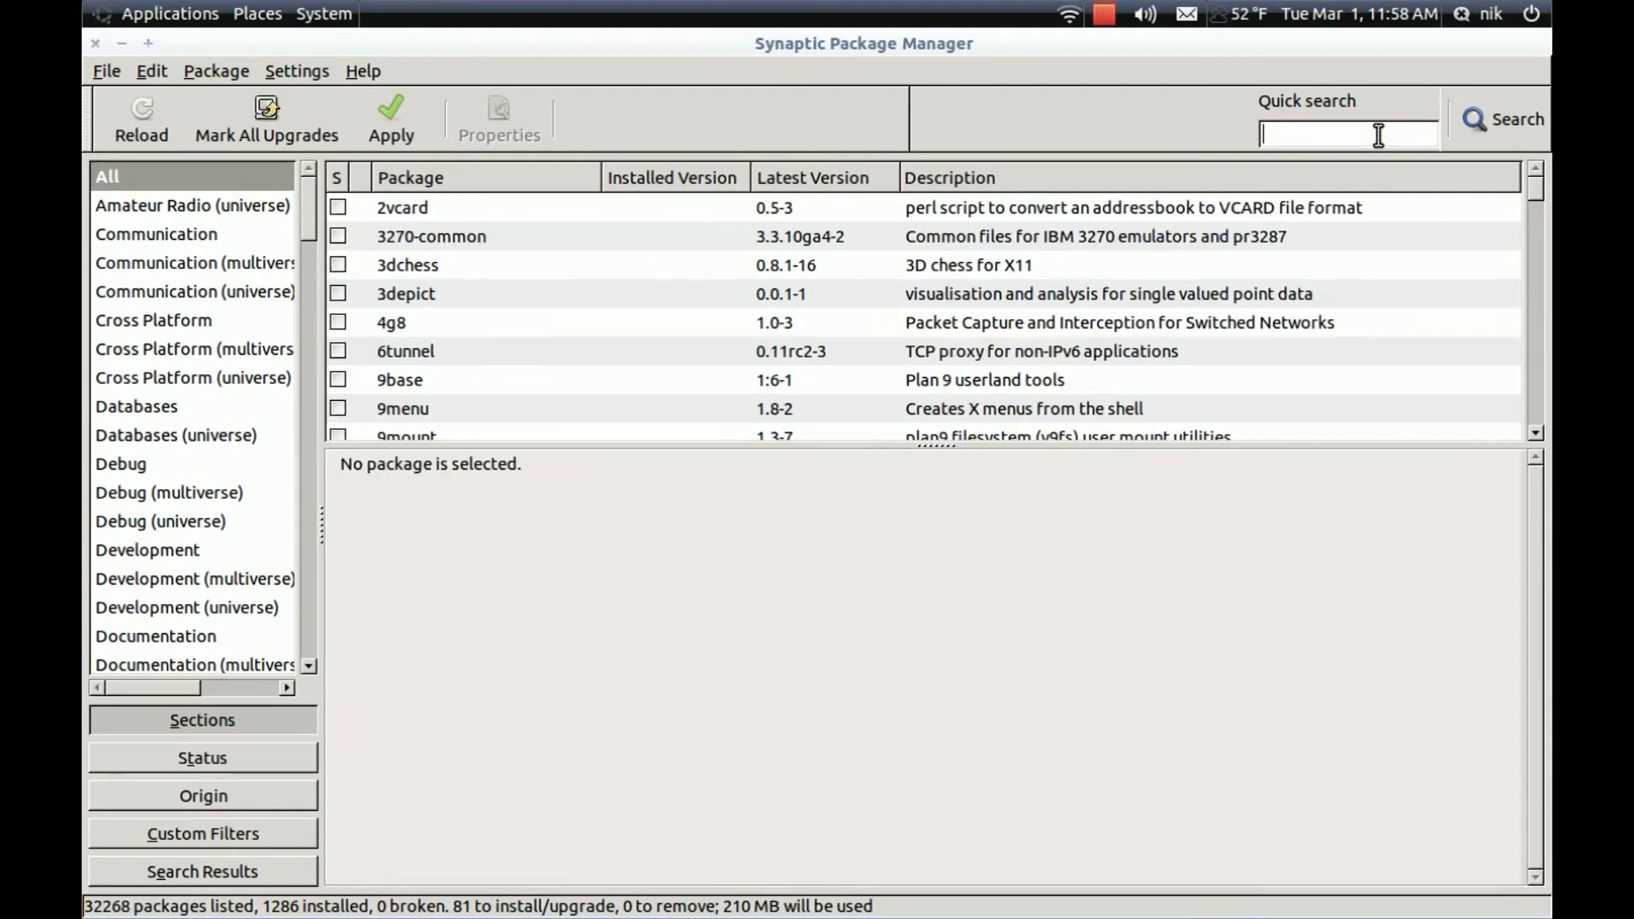
Search 'sun java6 plug' and mark sun-java6-plugin with dependencies, queue now 88 packages
type("s")
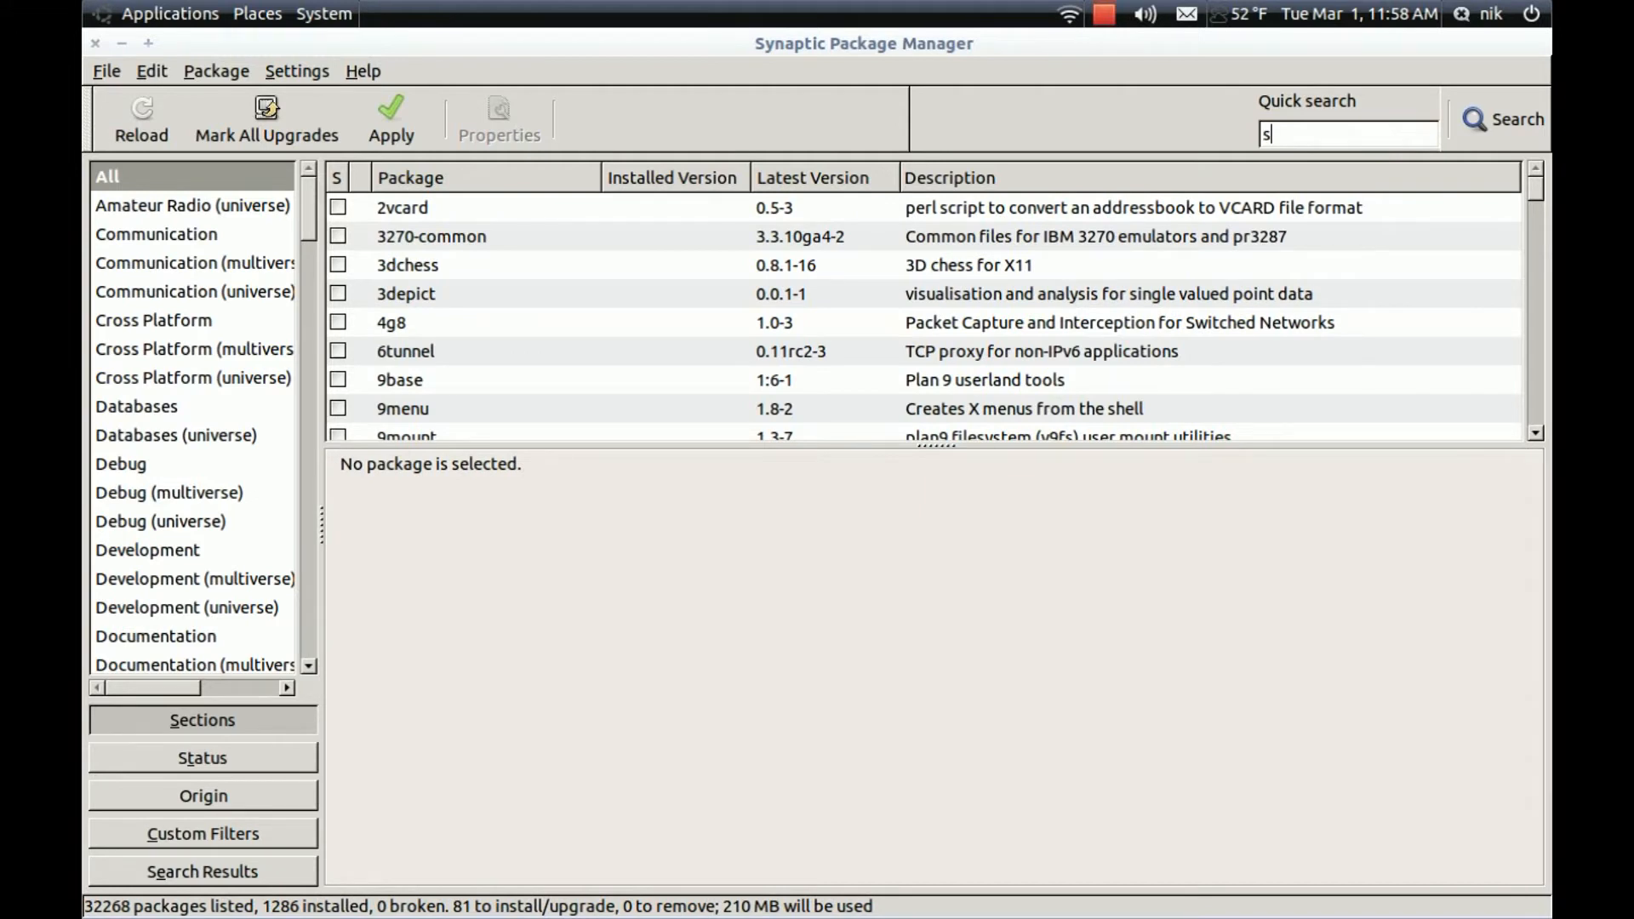
type("un jav")
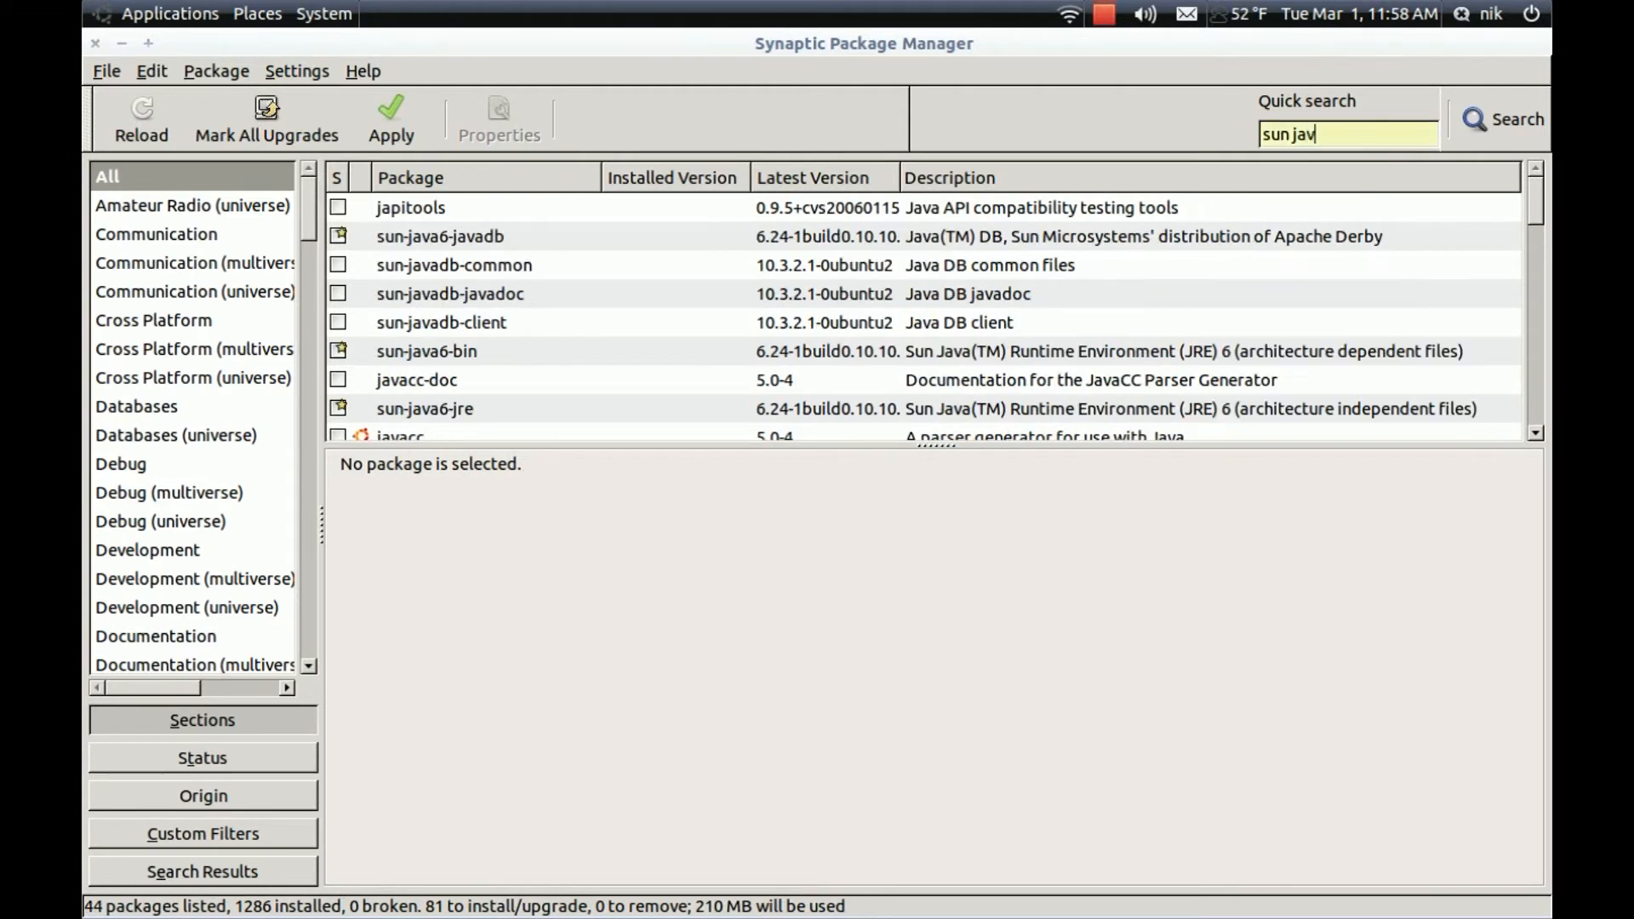
type("a6")
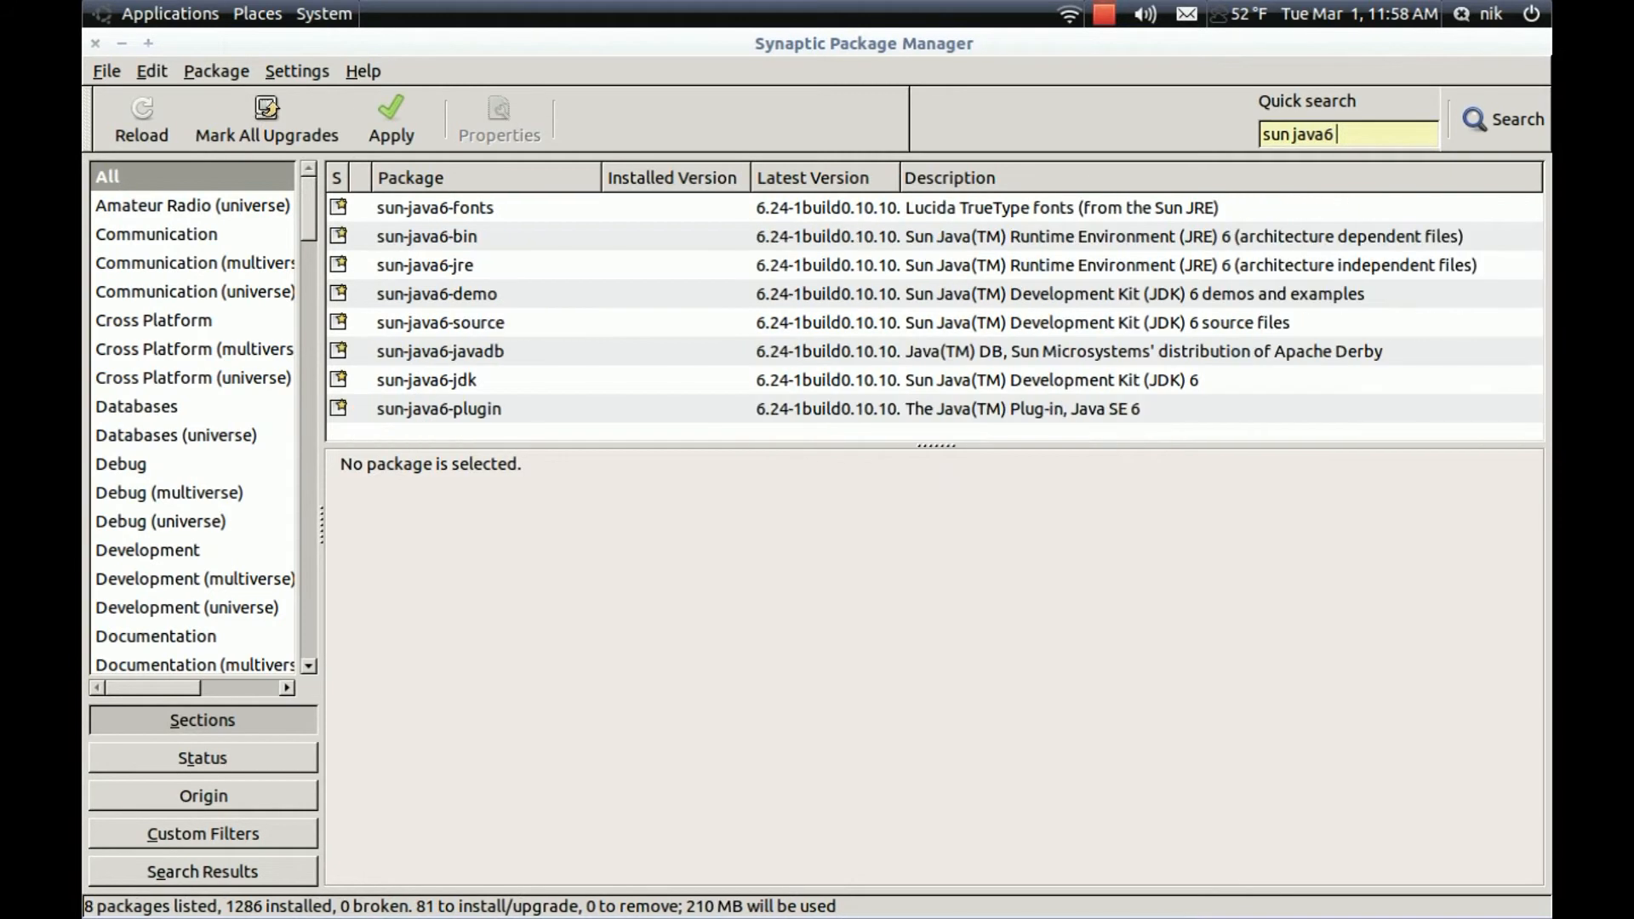
type("plug")
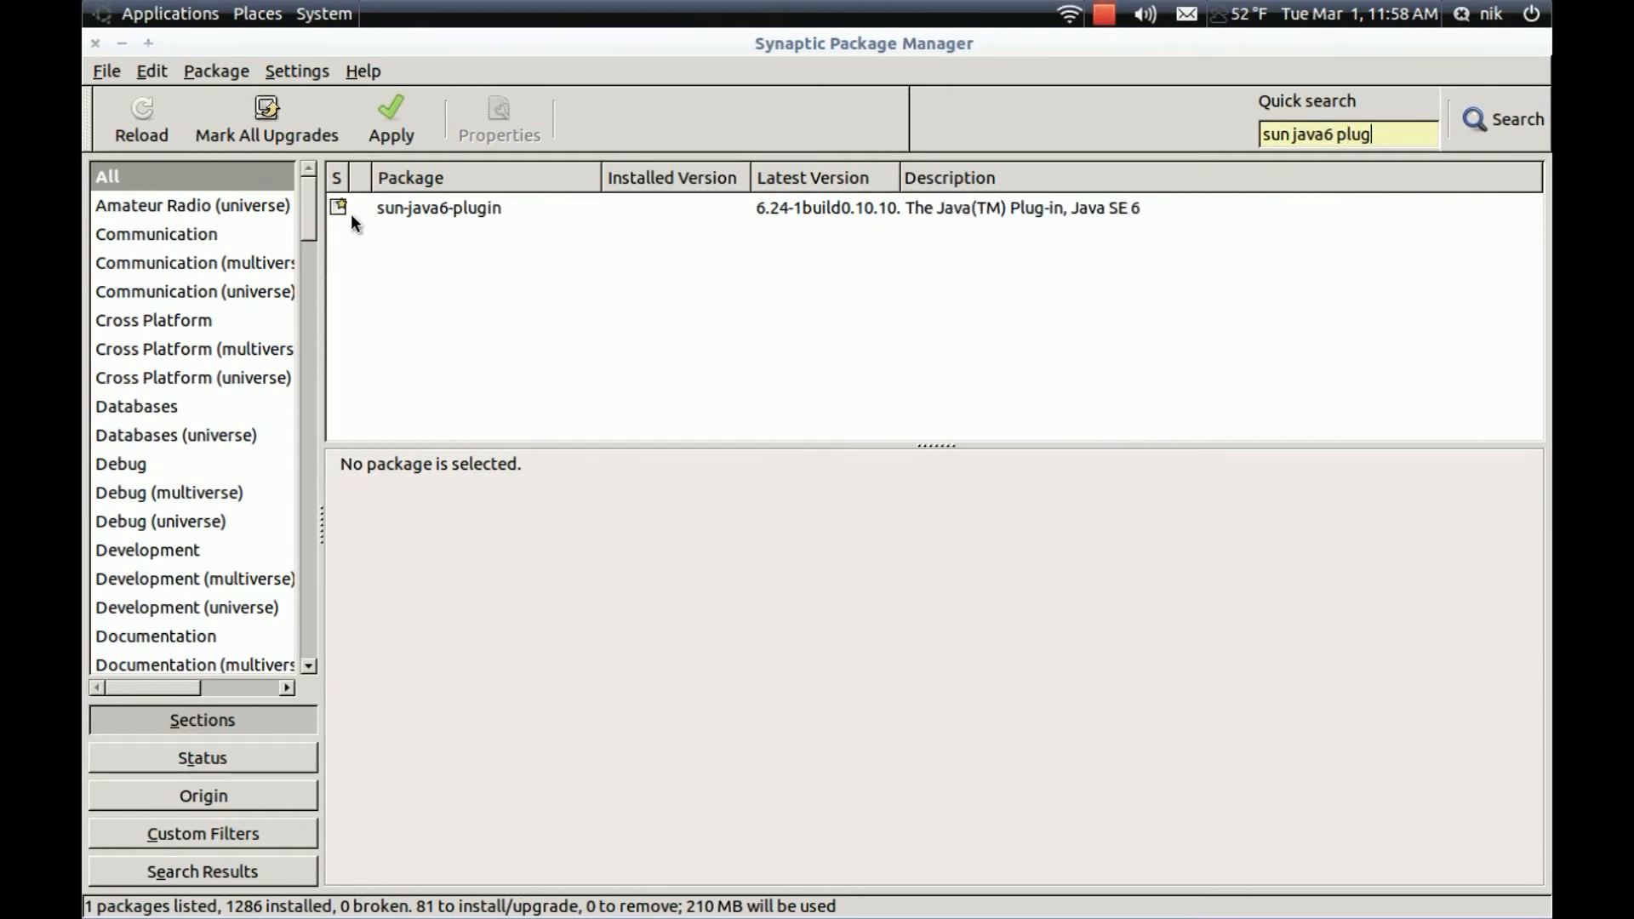
left_click(437, 207)
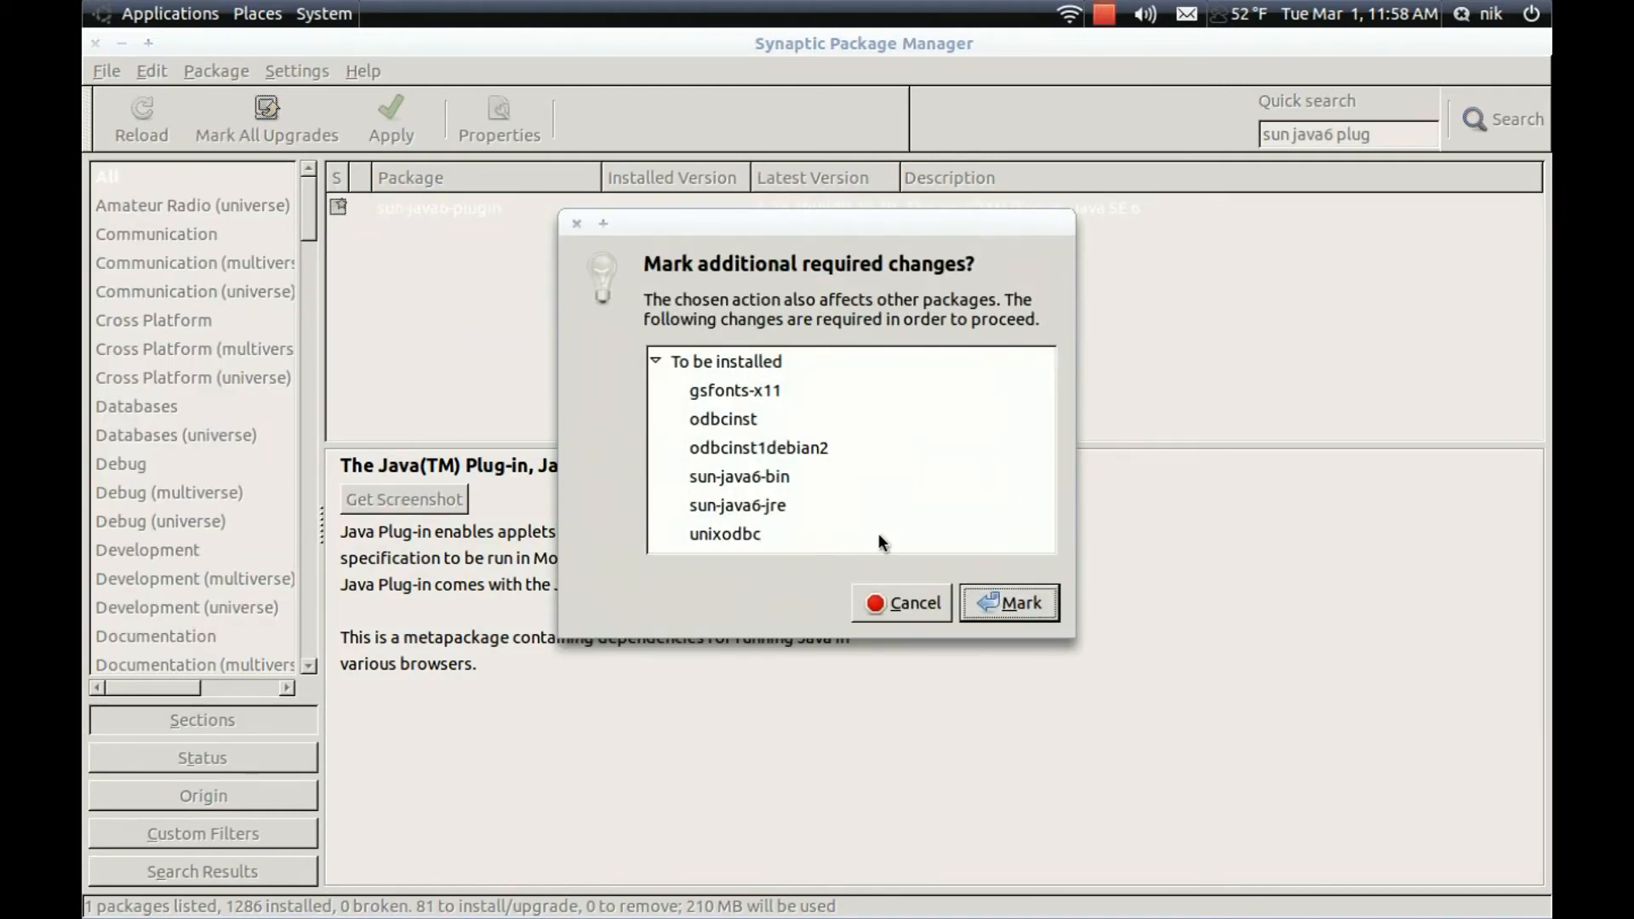
left_click(1009, 602)
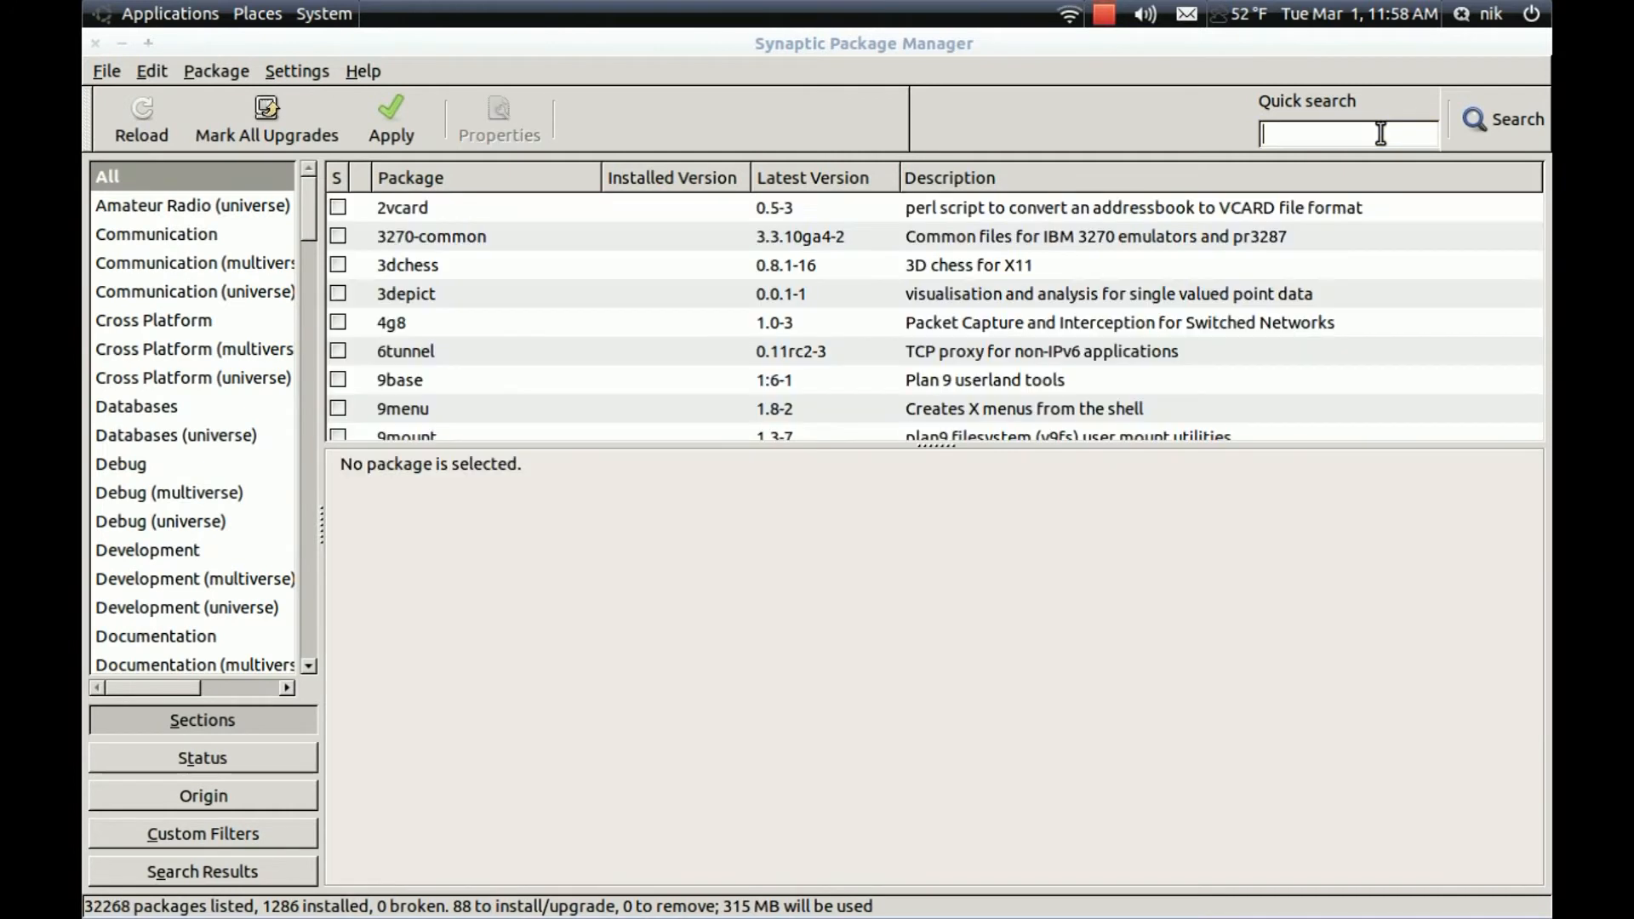
Search 'openjdk' and unmark the queued OpenJDK runtime packages, trimming to 83 packages
type("op")
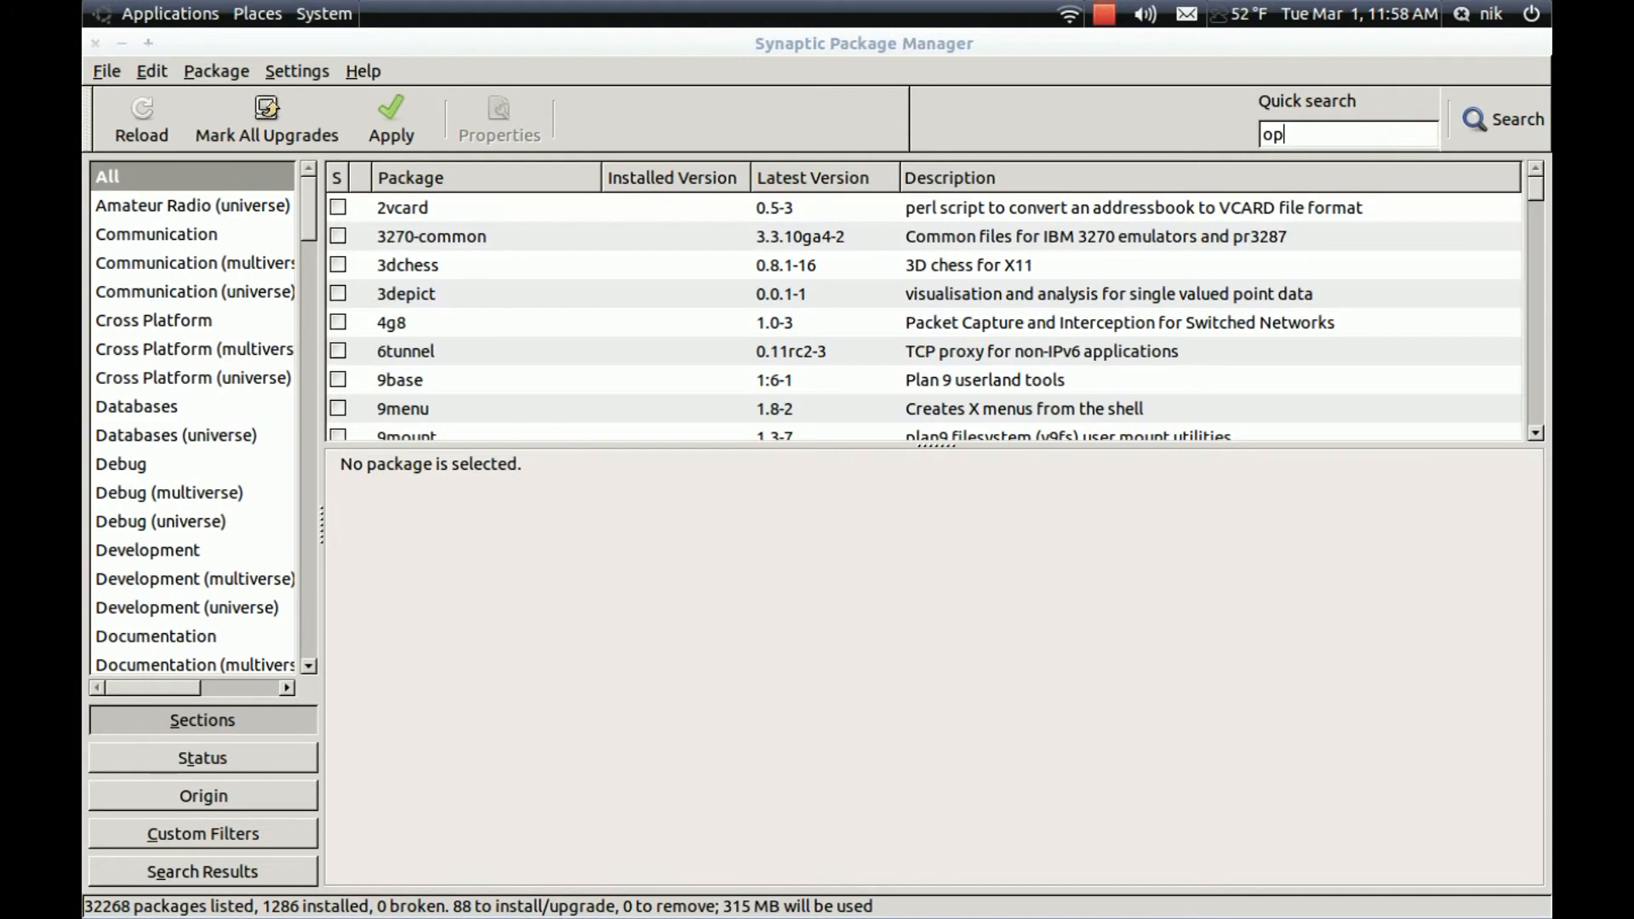
key("BackSpace")
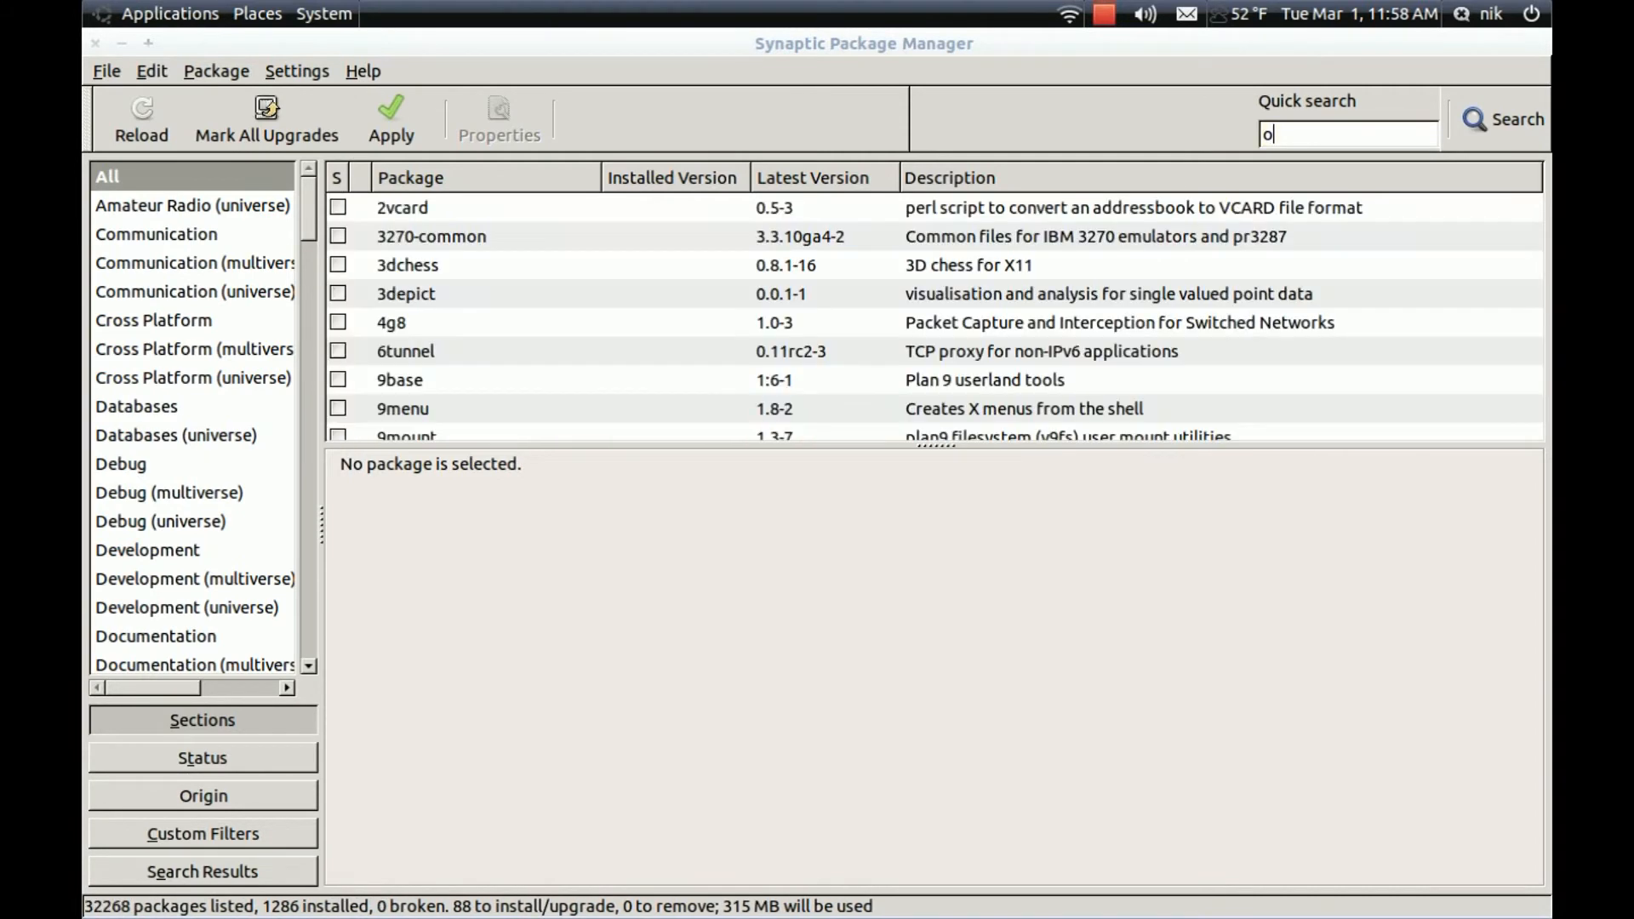
type("penjdk")
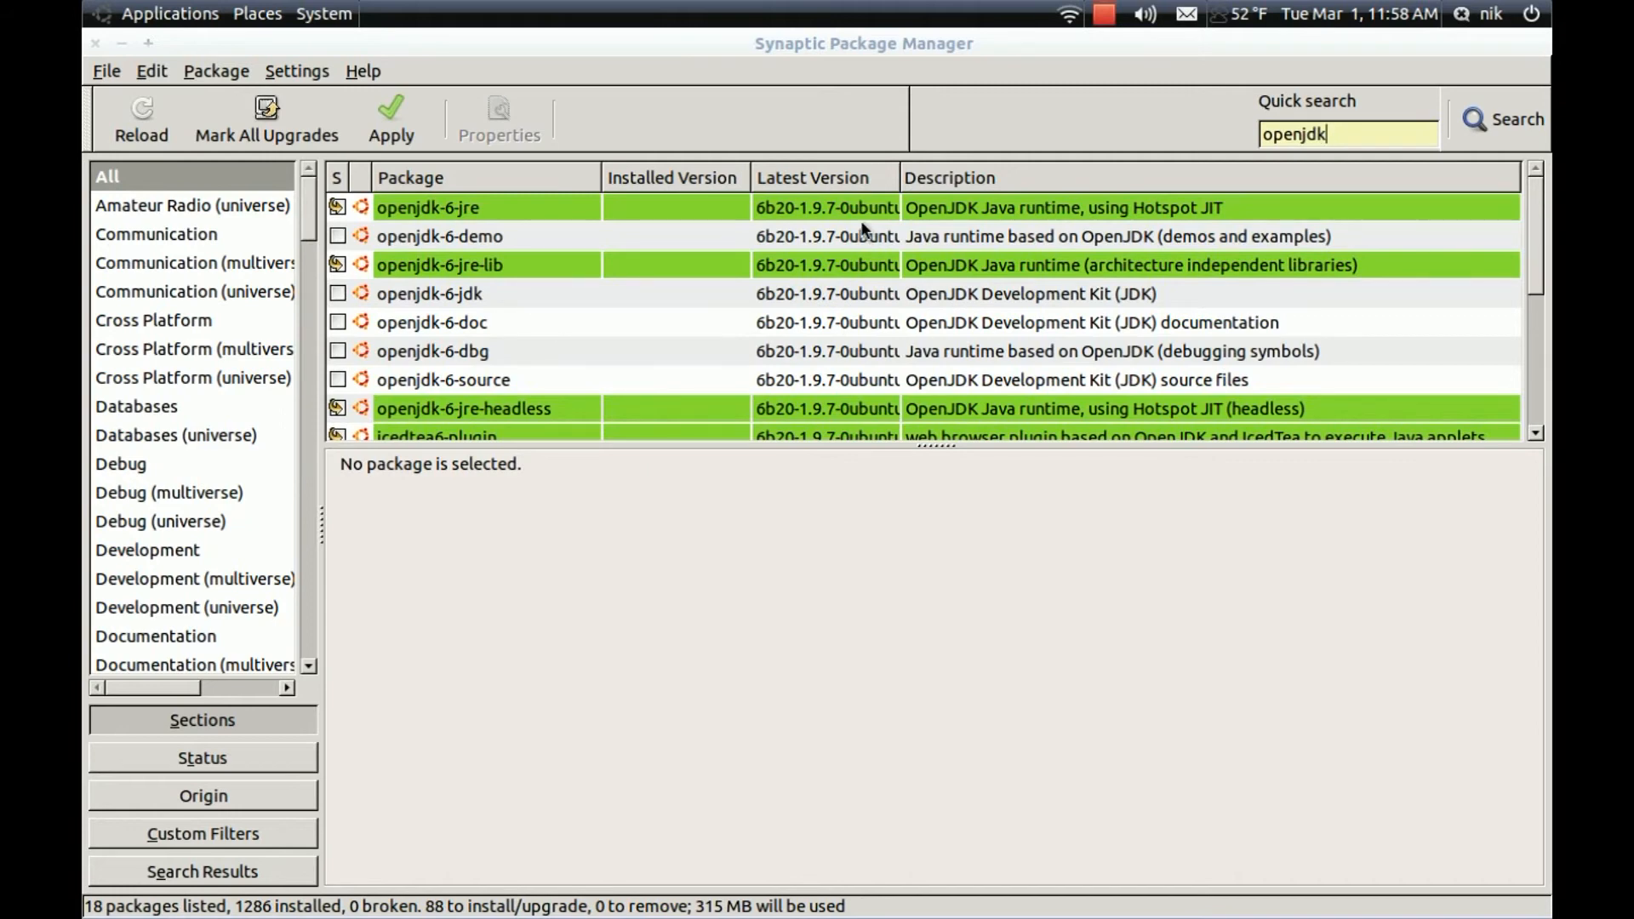
right_click(427, 208)
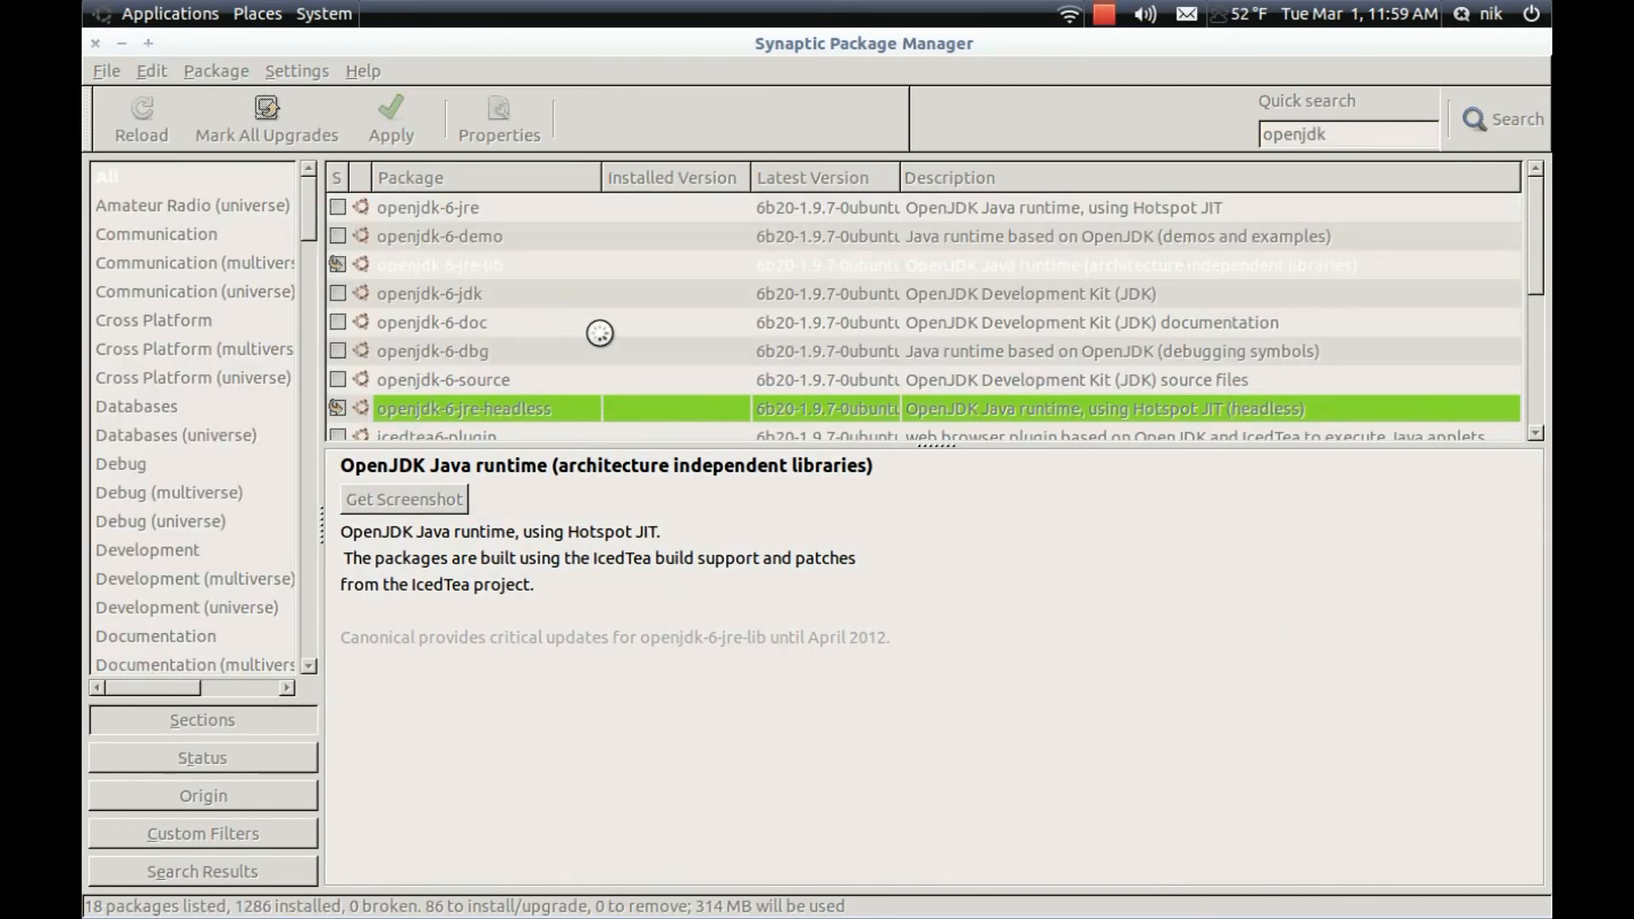
scroll("down", 3)
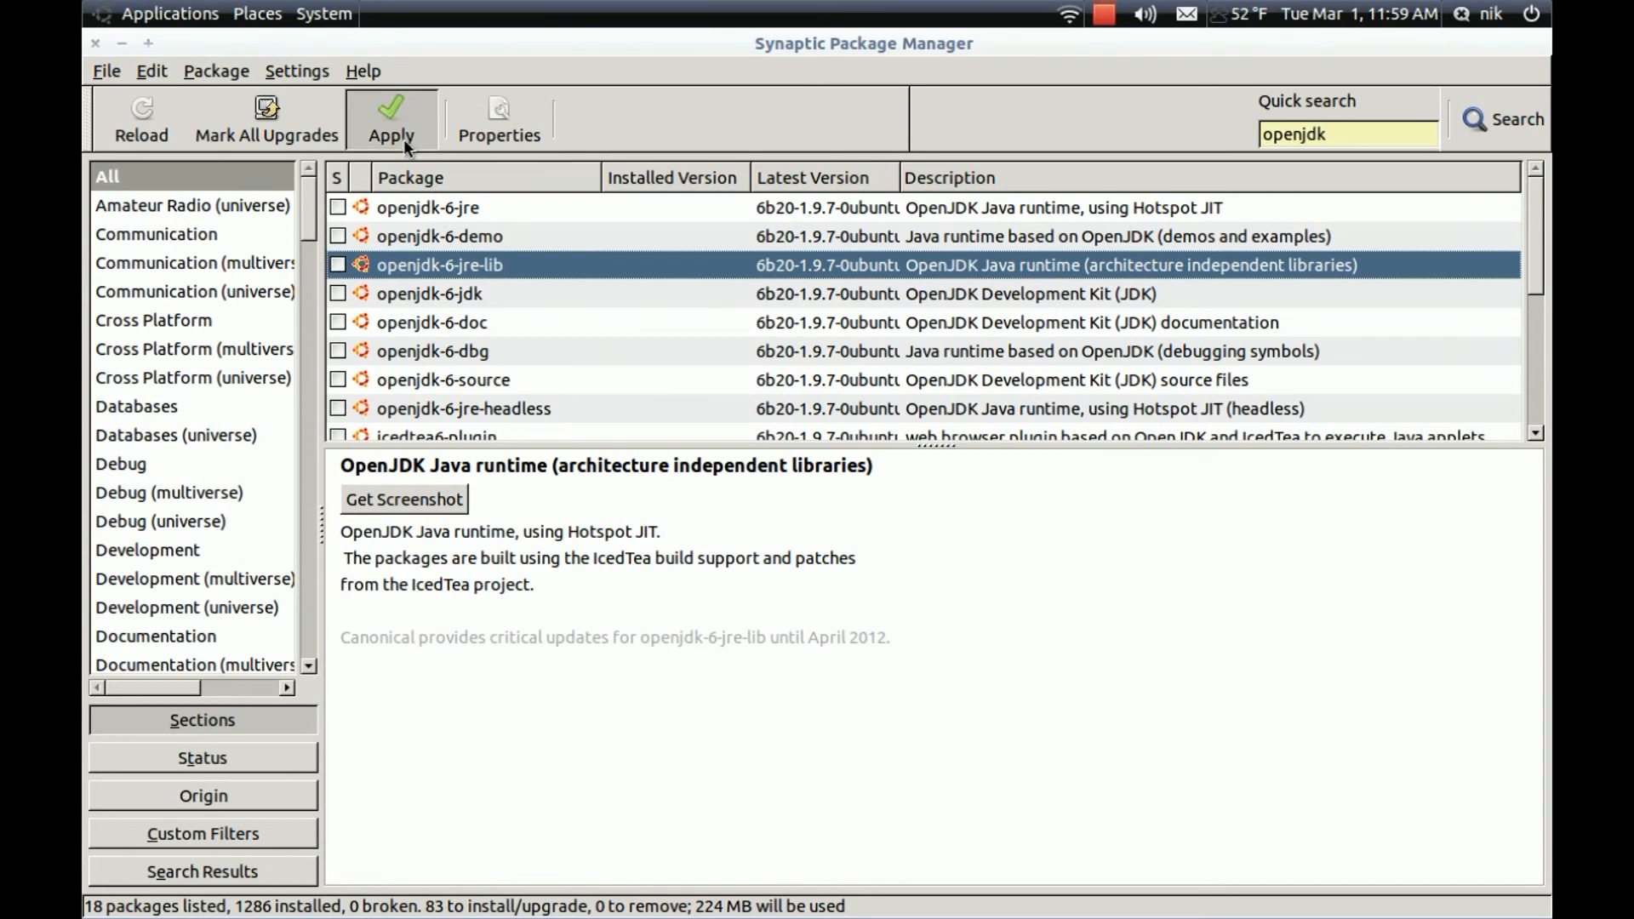
Review the To be installed list in the Summary and apply, downloading 82 installs and 1 upgrade
left_click(391, 118)
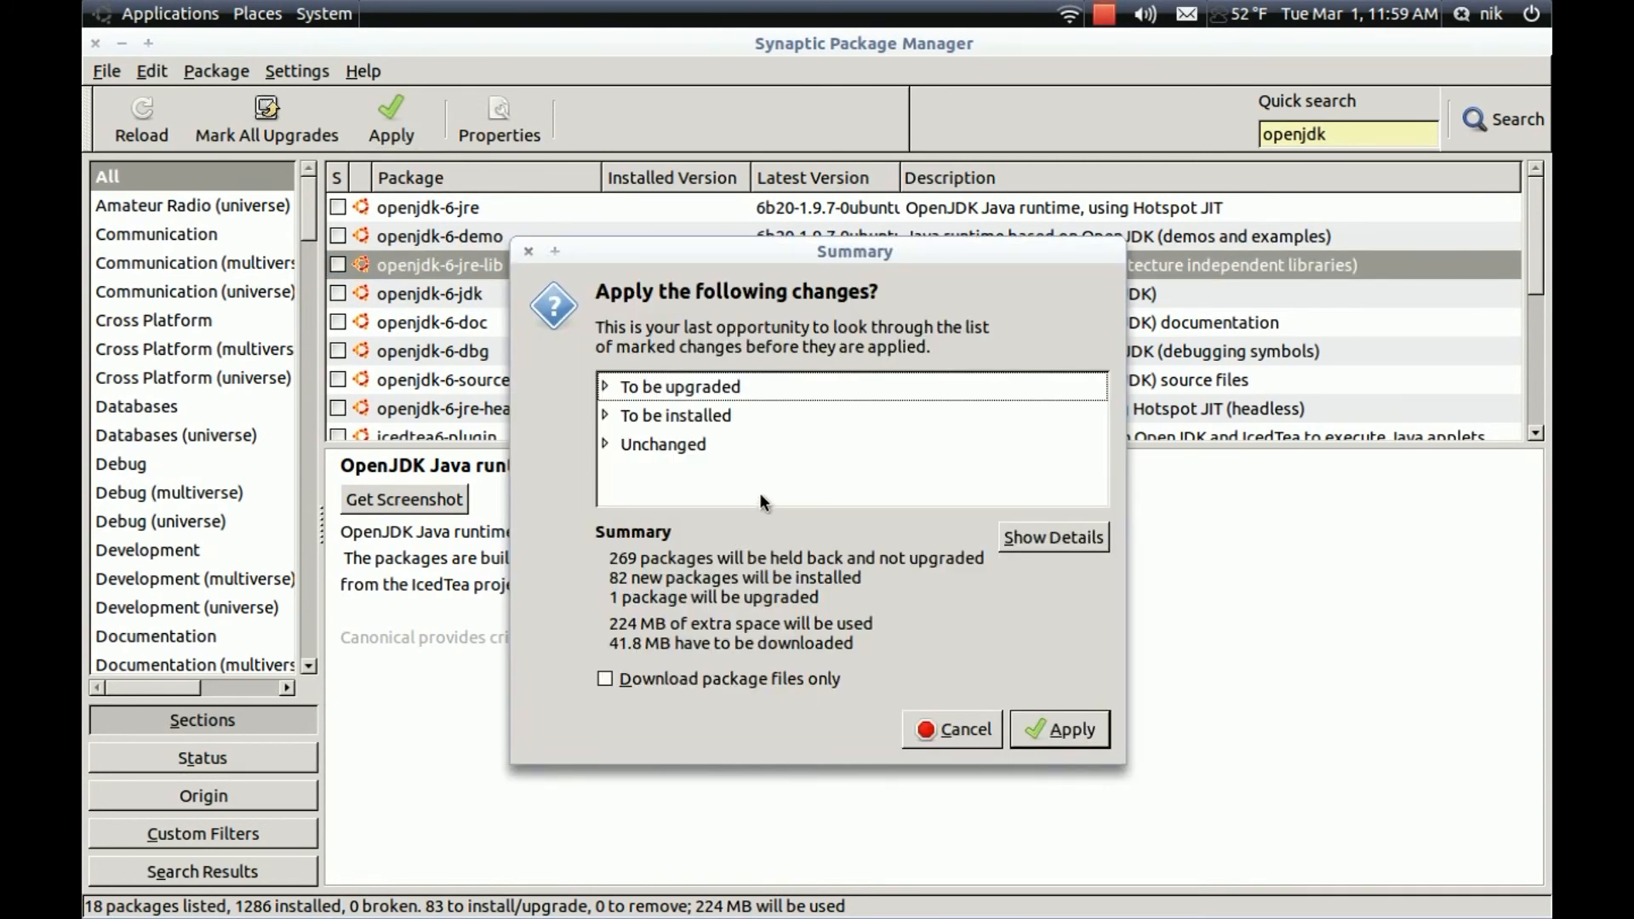
mouse_move(599, 411)
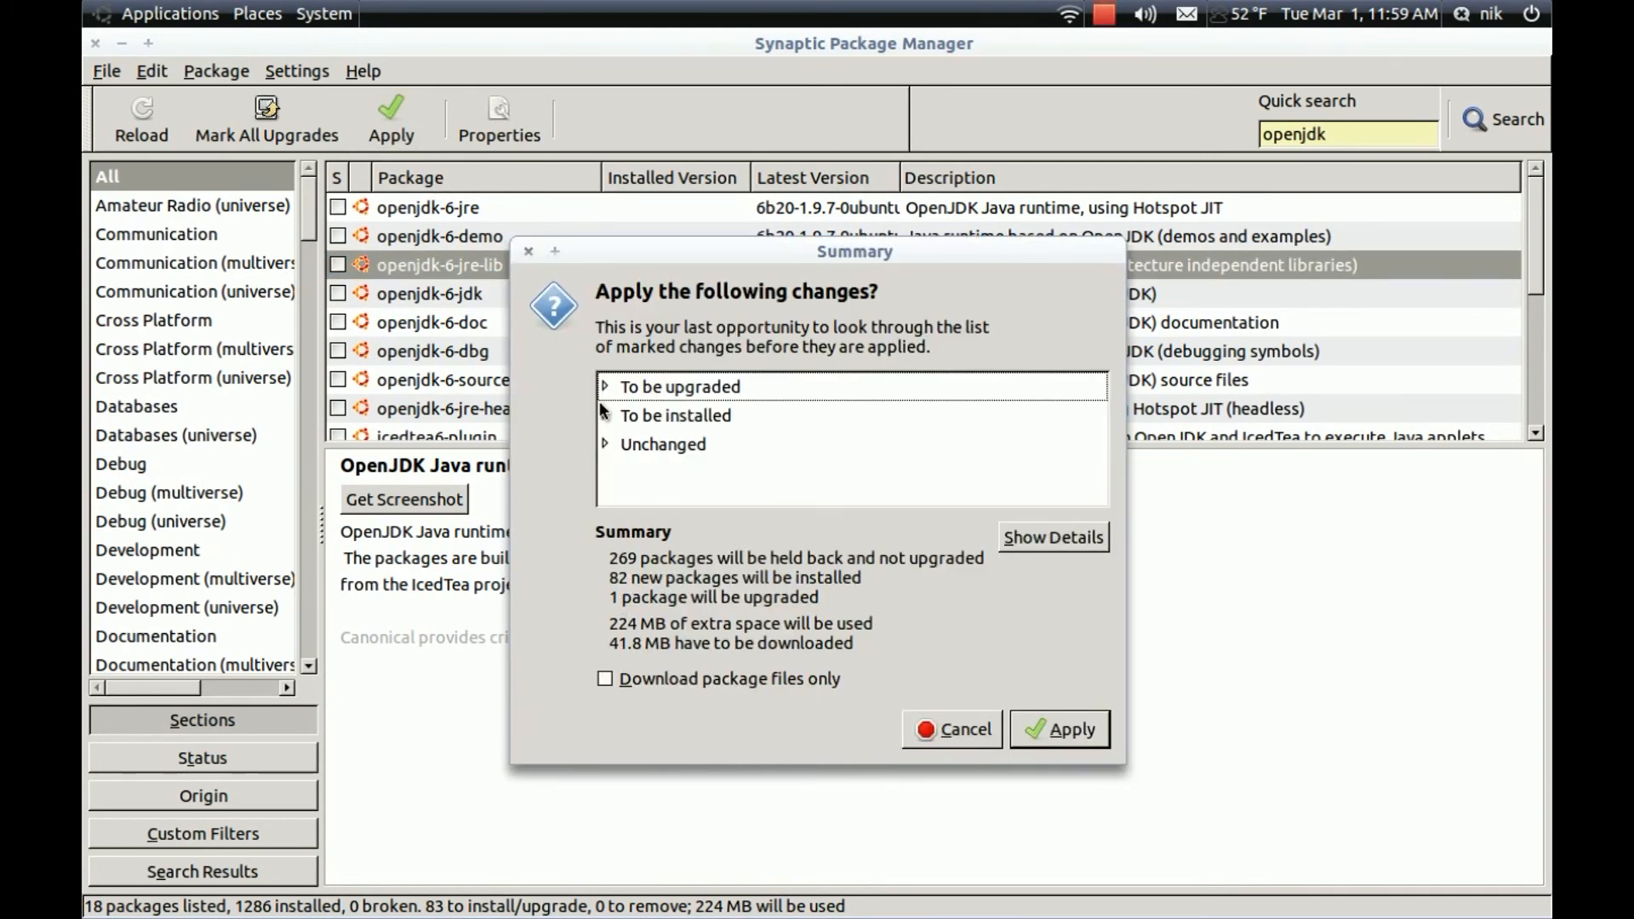
left_click(607, 387)
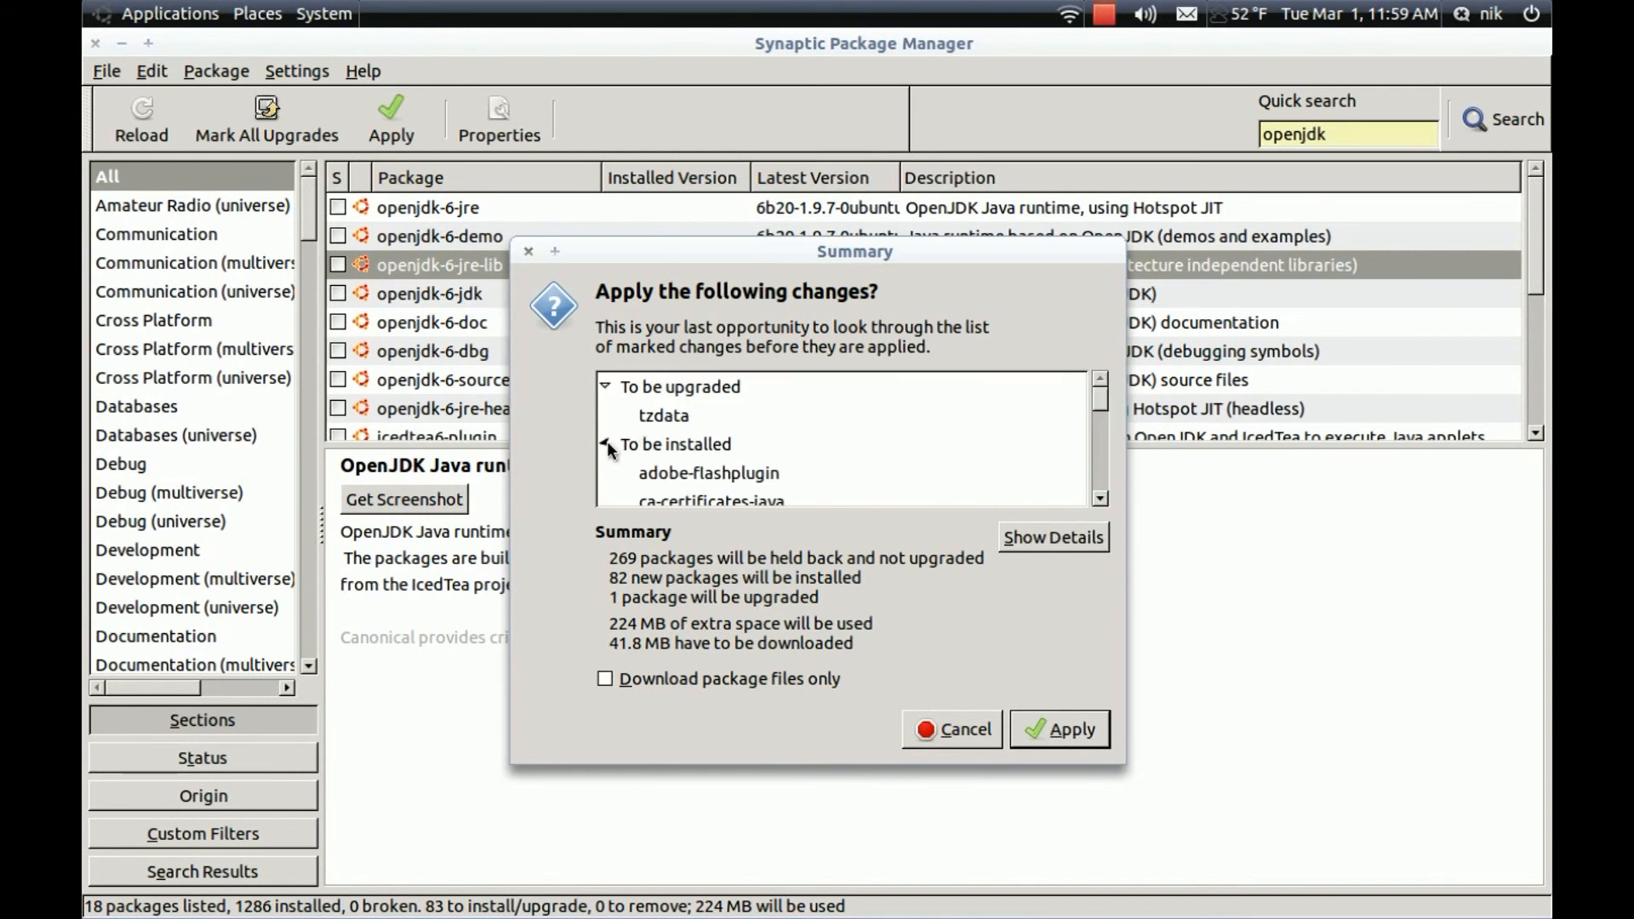
scroll("down", 3)
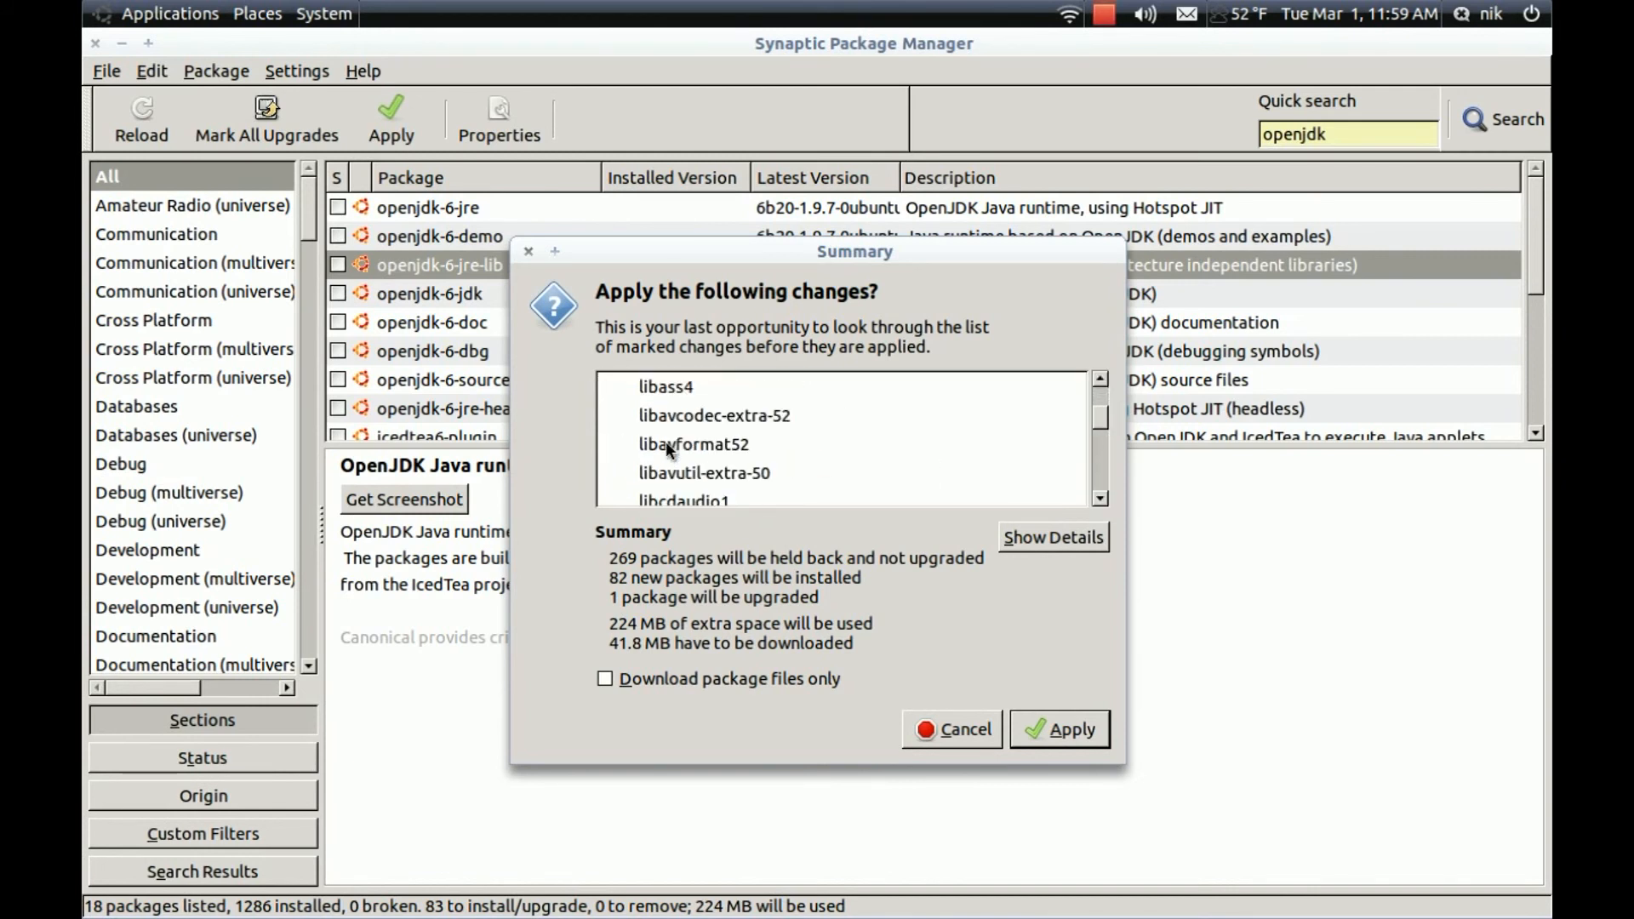
scroll("down", 3)
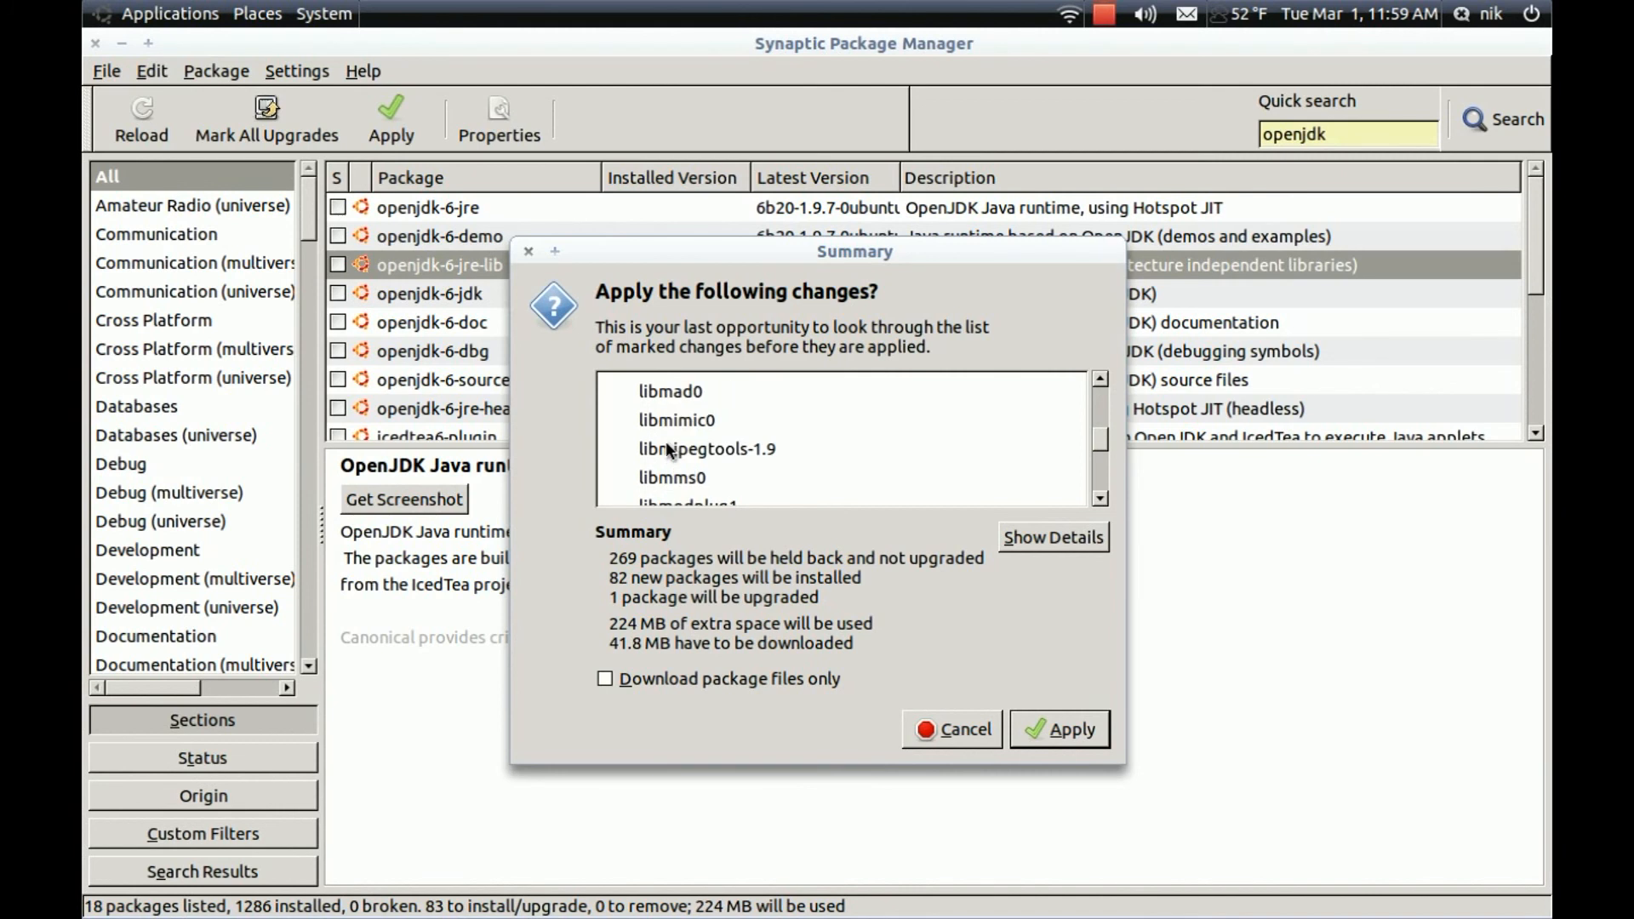
scroll("down", 3)
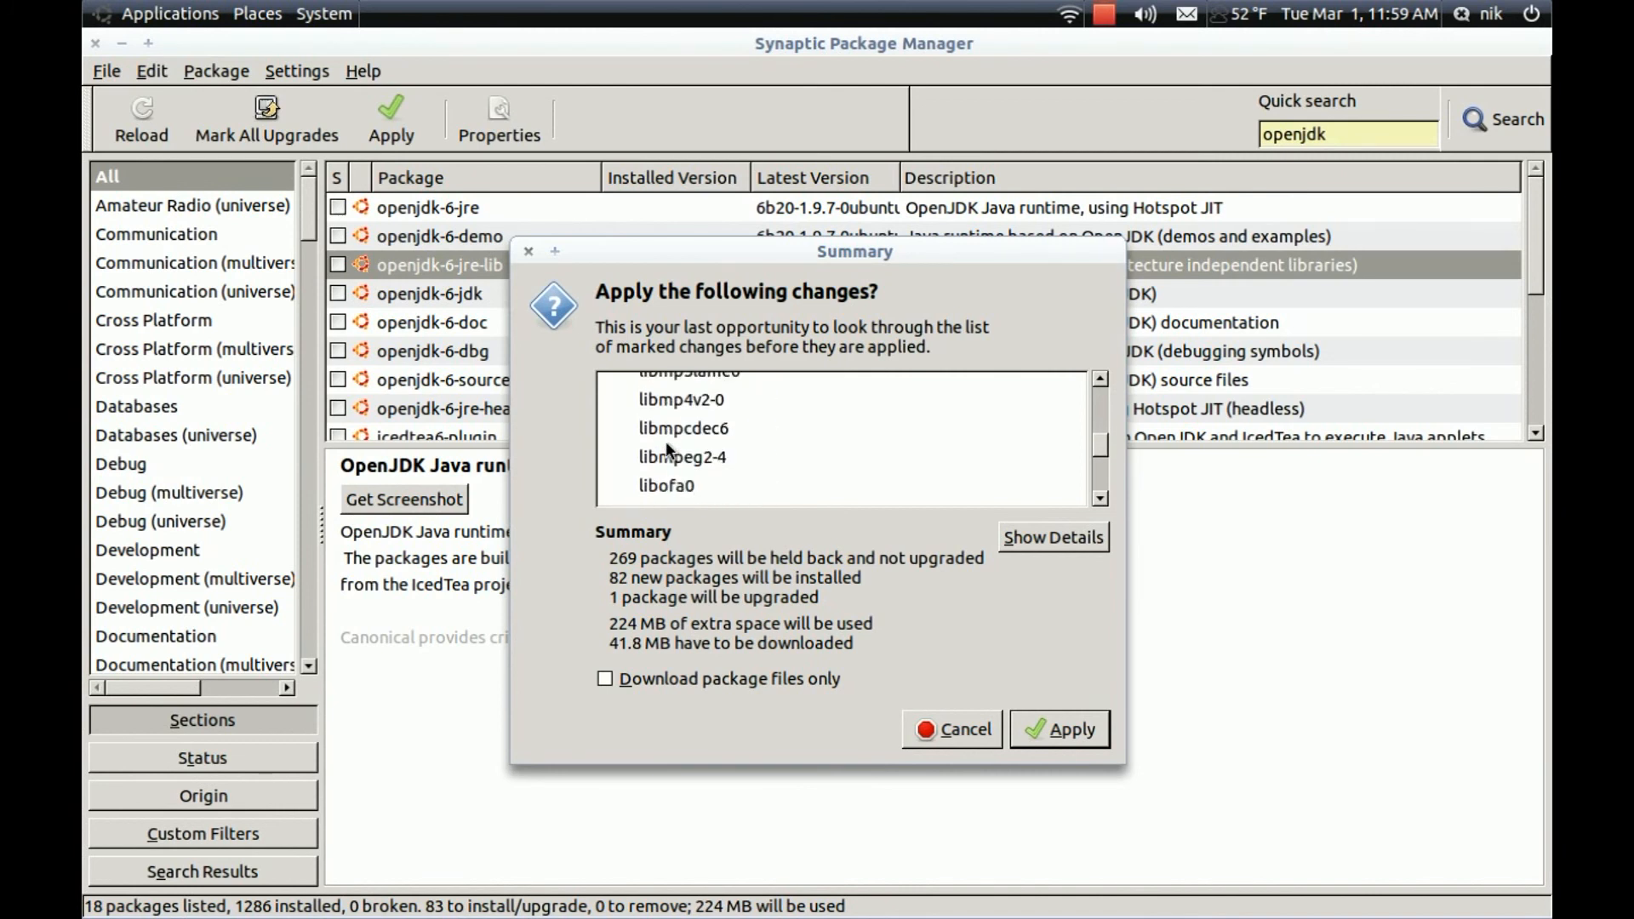
scroll("down", 3)
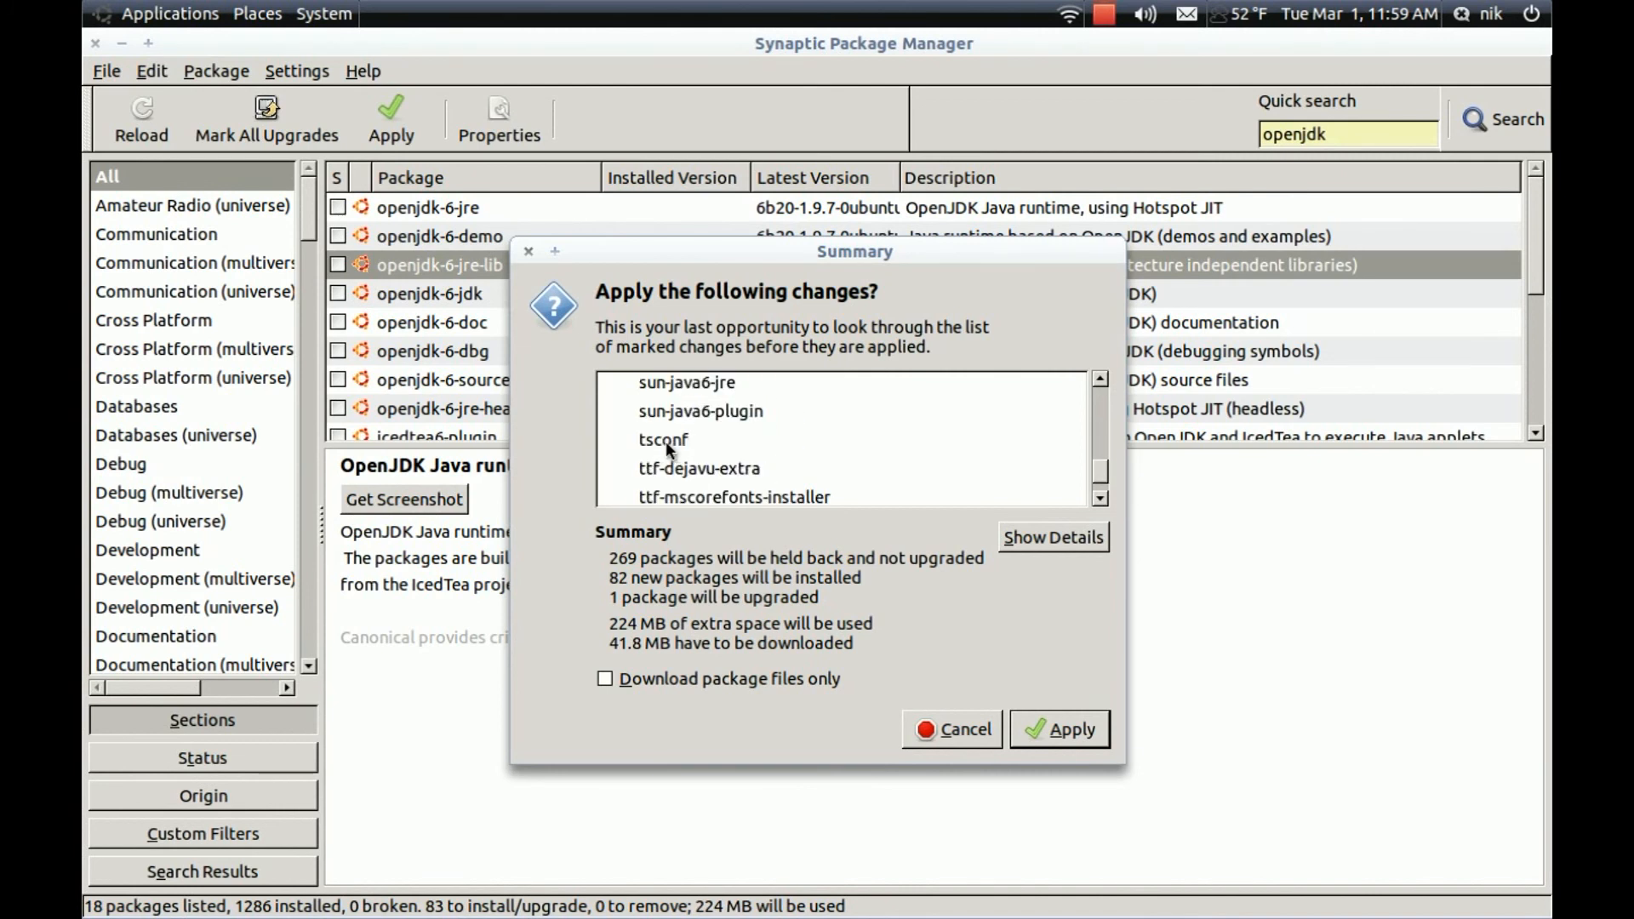
scroll("down", 3)
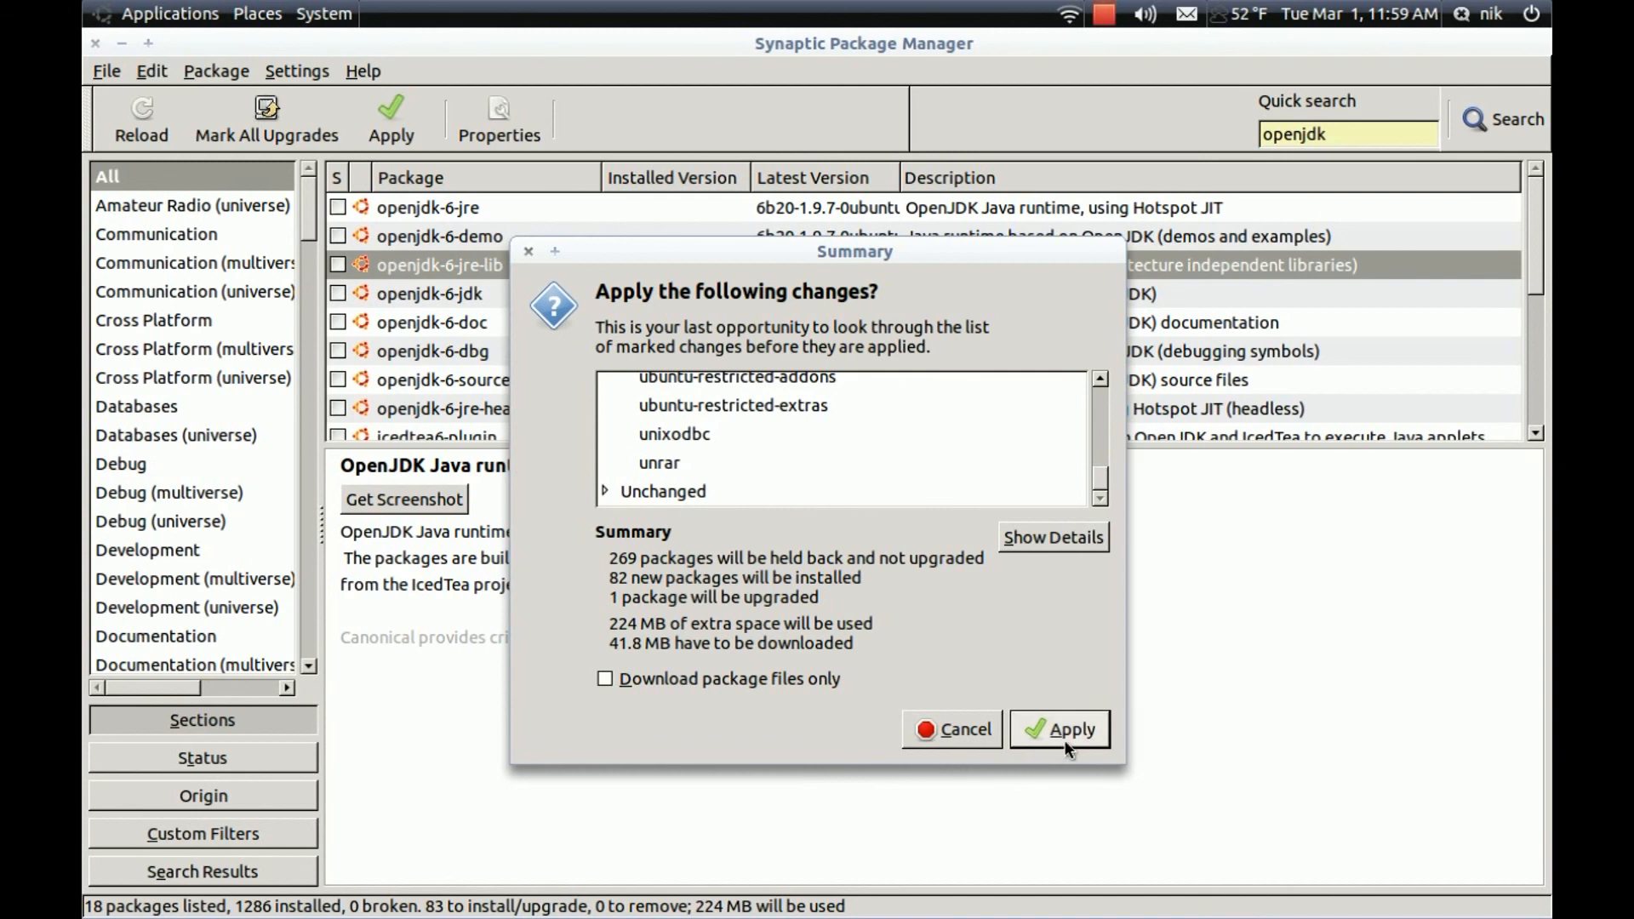
left_click(1058, 728)
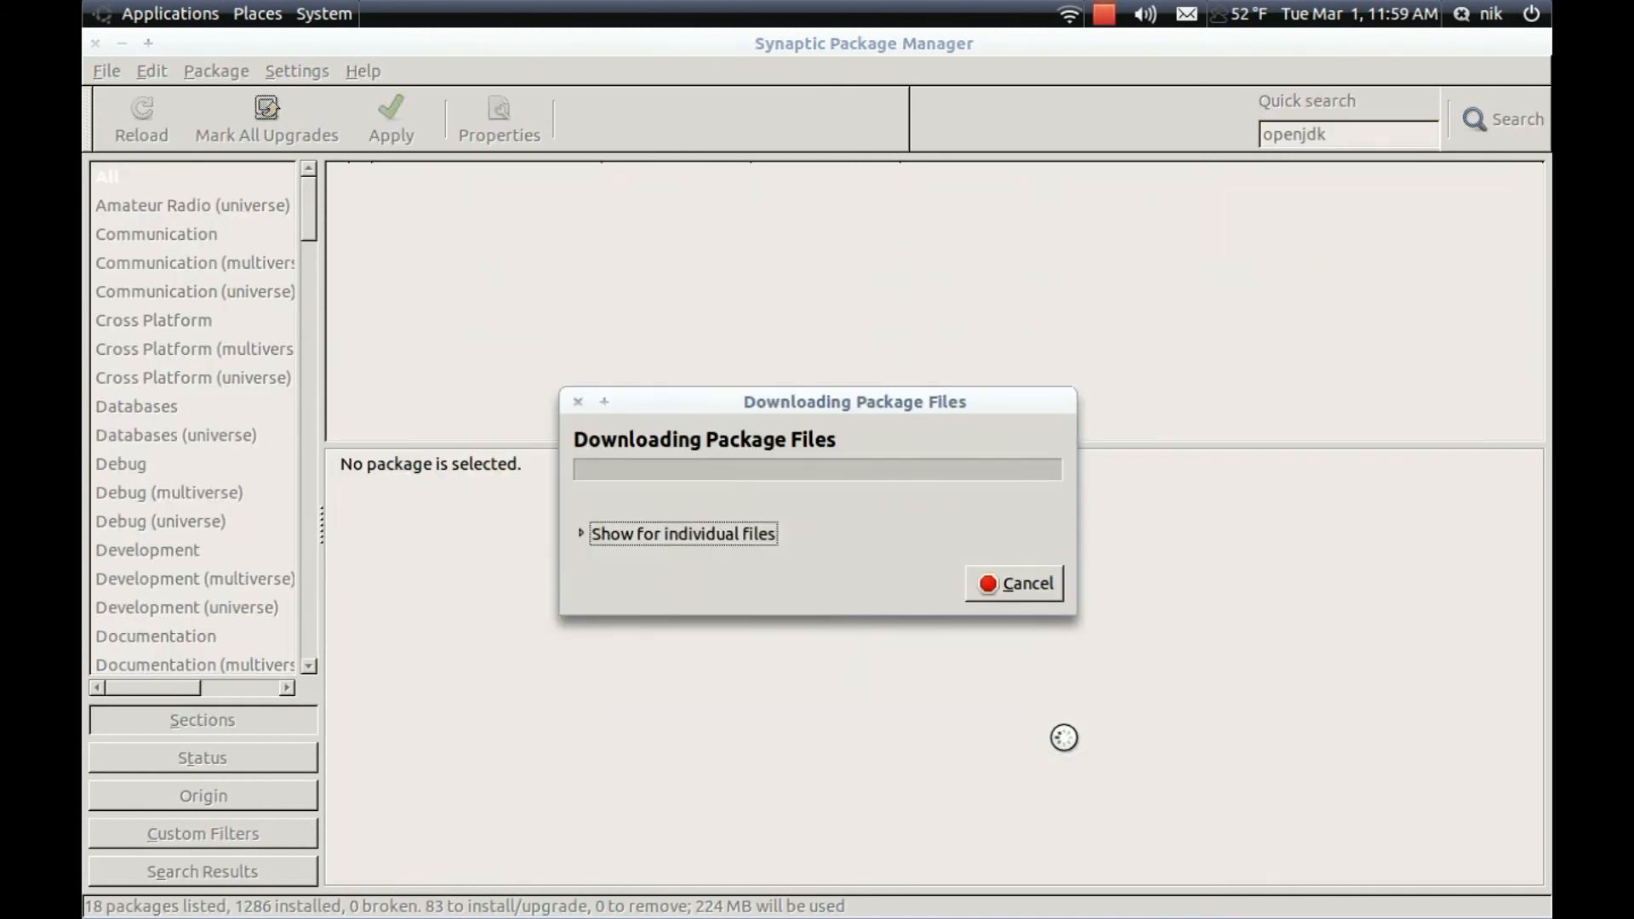